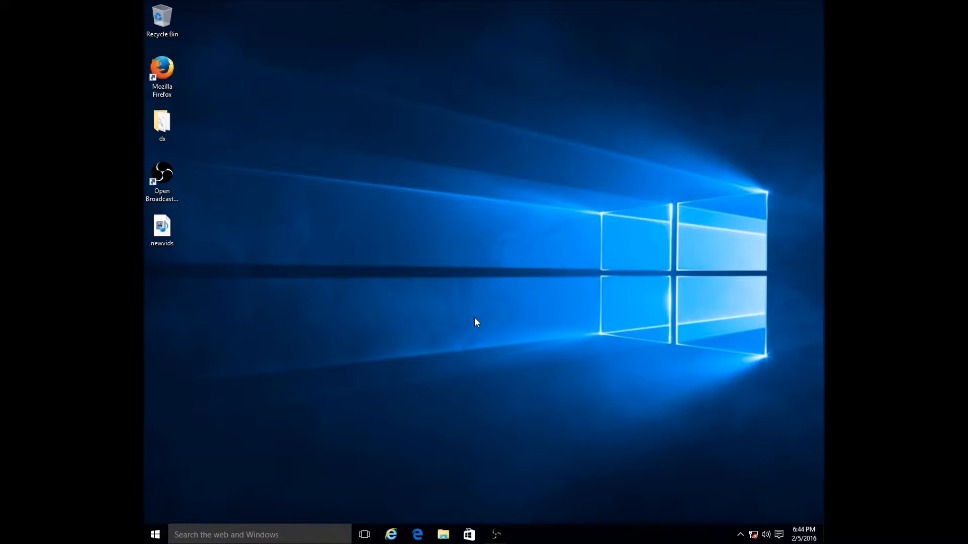
{"action": "mouse_move", "coordinate": [560, 358]}
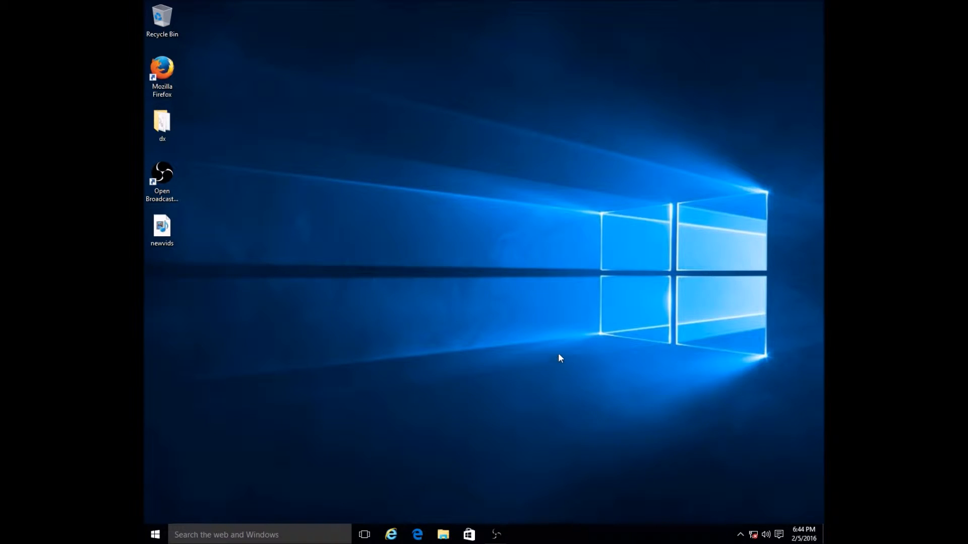
{"action": "mouse_move", "coordinate": [526, 345]}
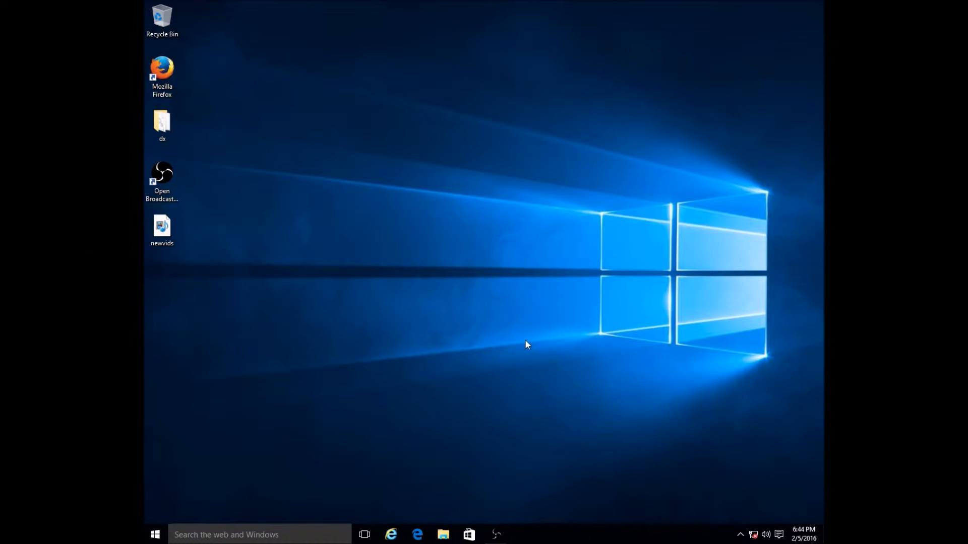
{"action": "mouse_move", "coordinate": [535, 321]}
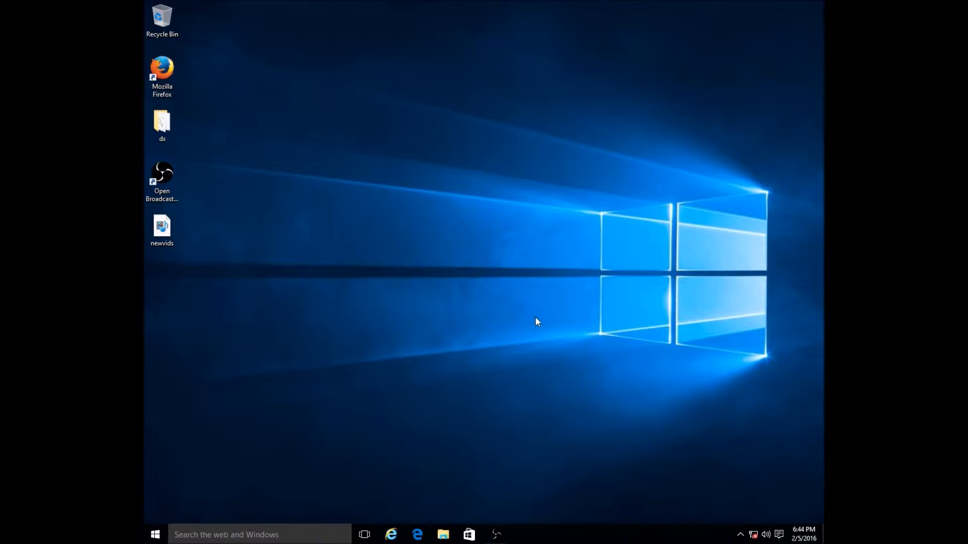
{"action": "mouse_move", "coordinate": [540, 309]}
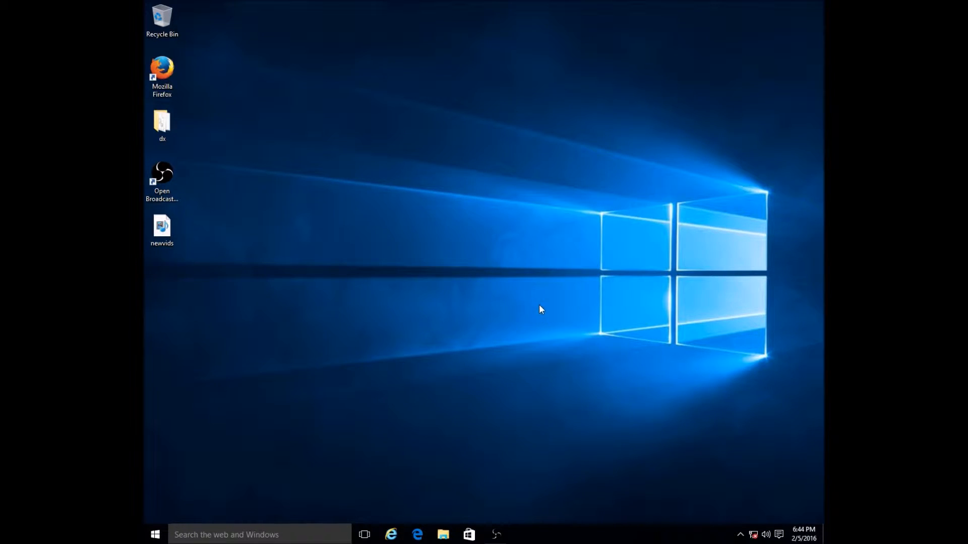
{"action": "mouse_move", "coordinate": [489, 521]}
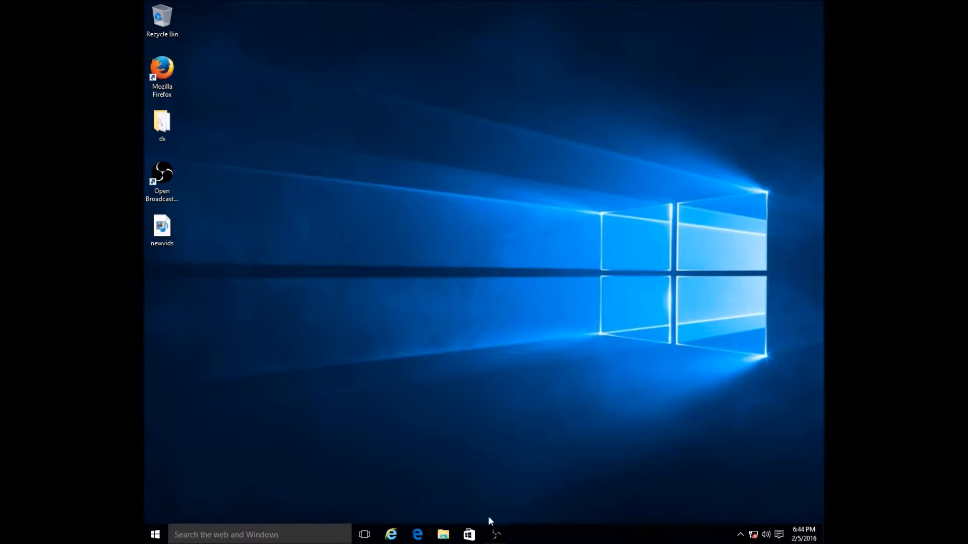
{"action": "mouse_move", "coordinate": [492, 484]}
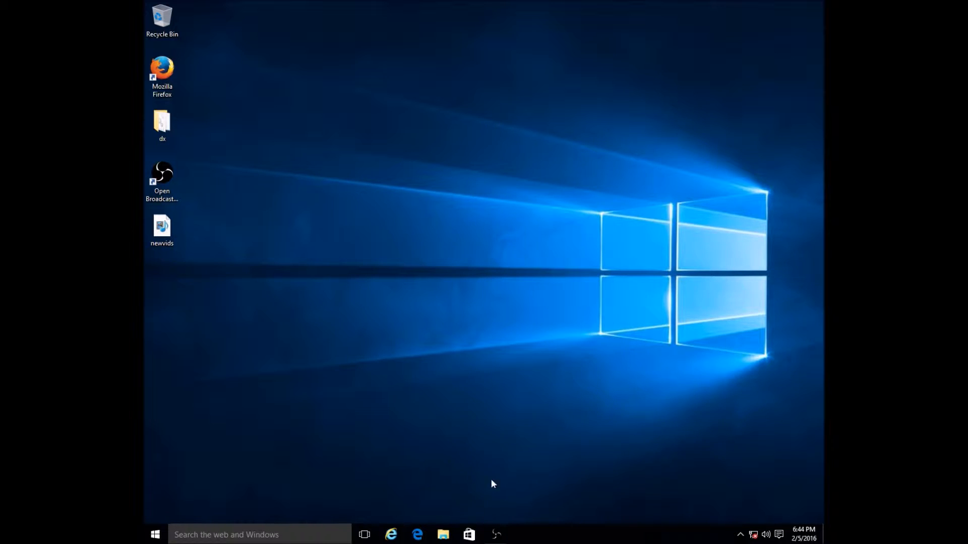
{"action": "mouse_move", "coordinate": [486, 287]}
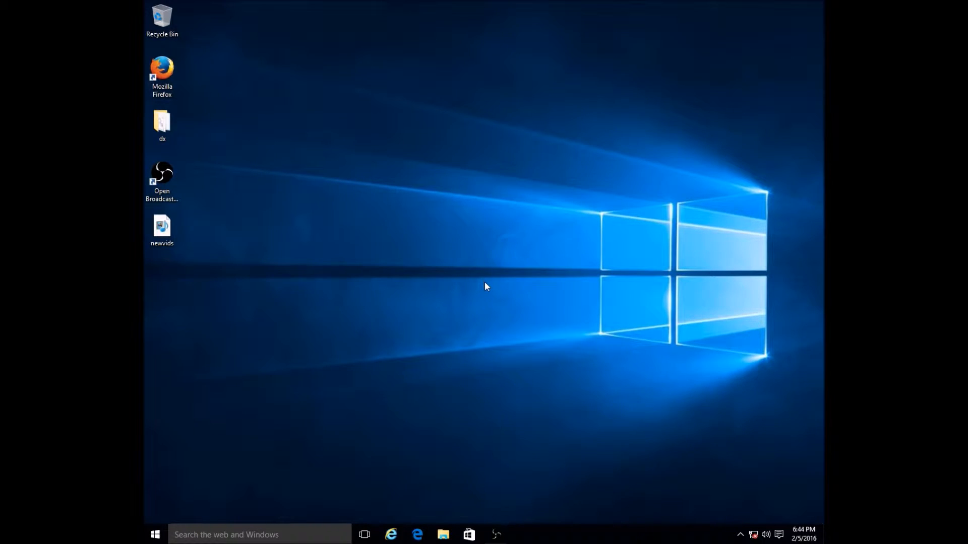
{"action": "mouse_move", "coordinate": [495, 280]}
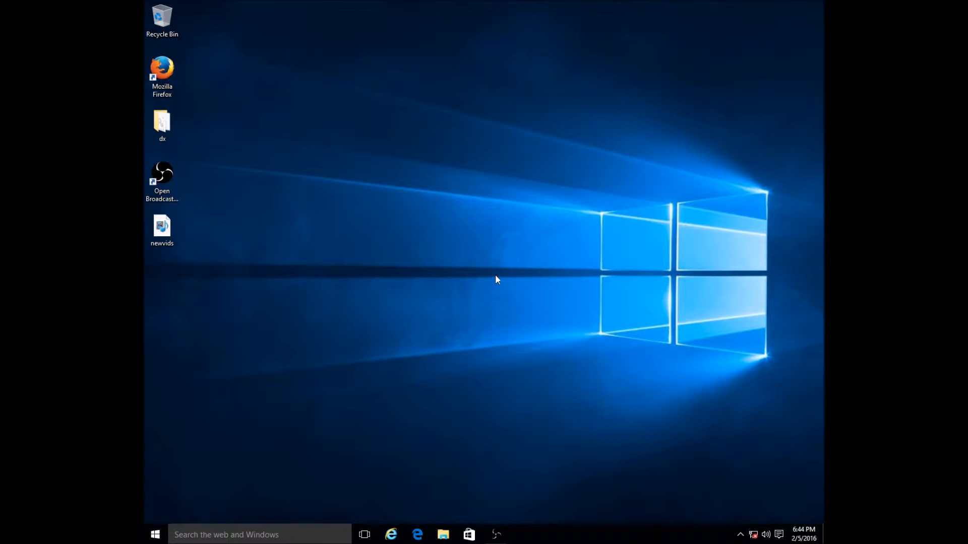
{"action": "mouse_move", "coordinate": [489, 268]}
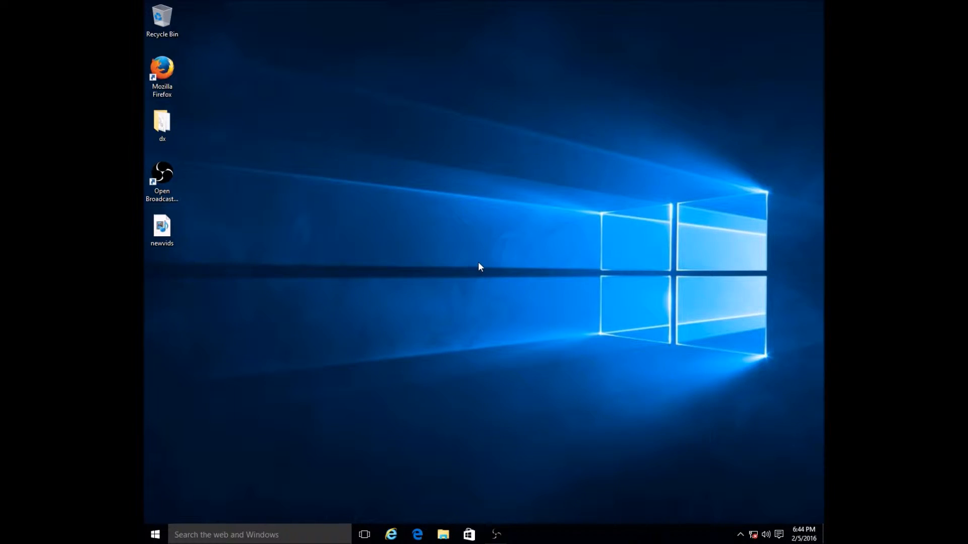
{"action": "mouse_move", "coordinate": [475, 263]}
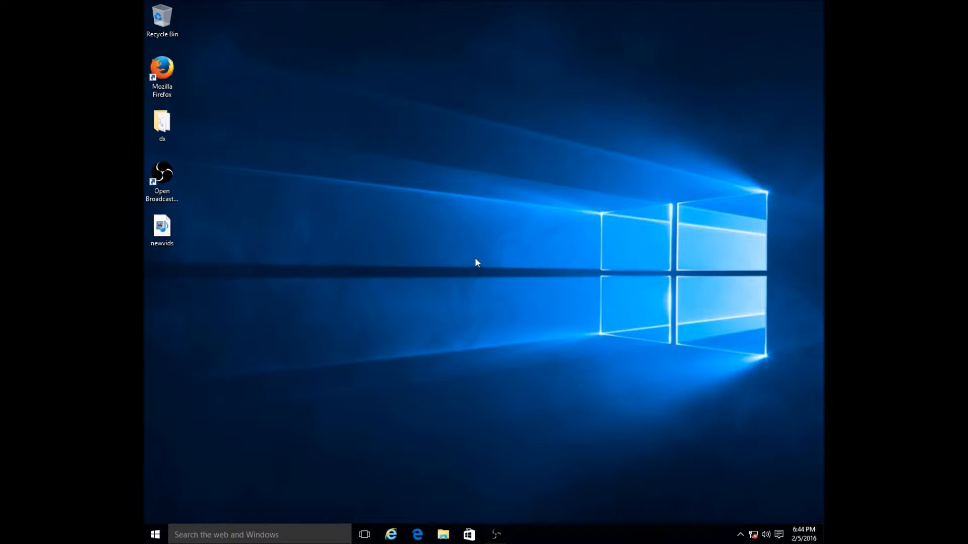
{"action": "mouse_move", "coordinate": [627, 199]}
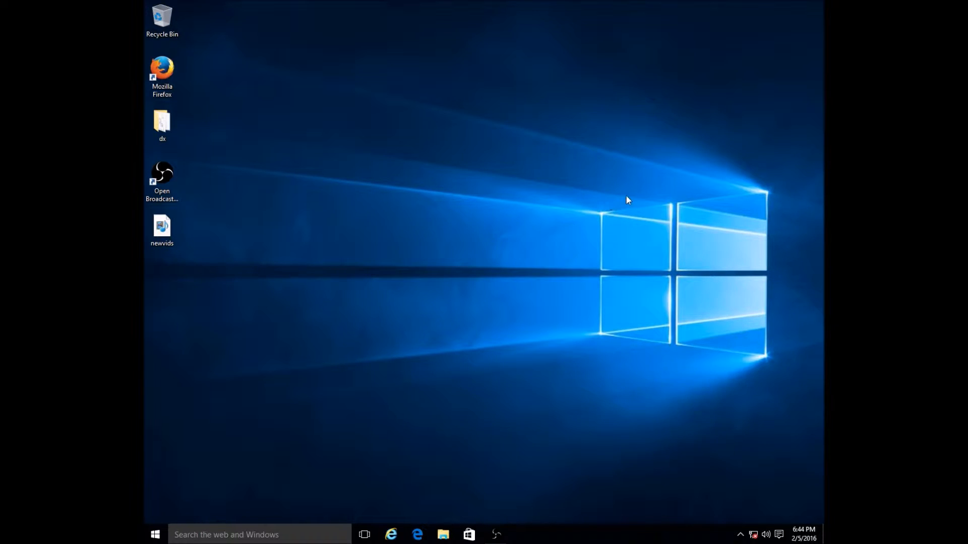
{"action": "mouse_move", "coordinate": [705, 126]}
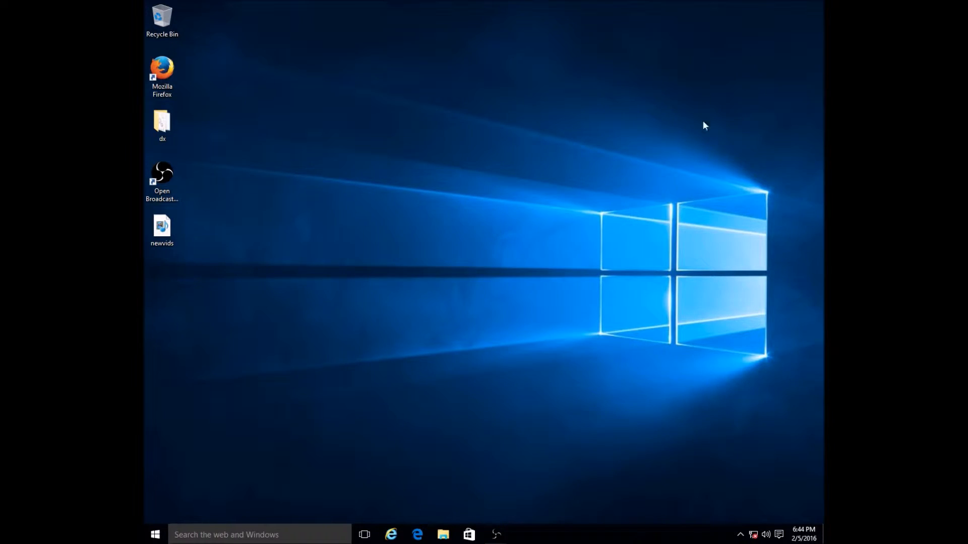
{"action": "mouse_move", "coordinate": [759, 46]}
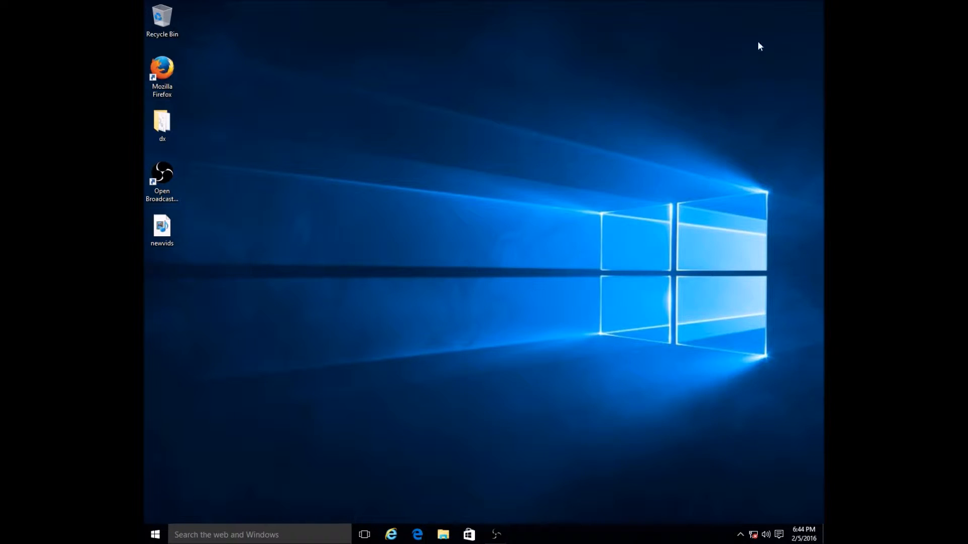
{"action": "mouse_move", "coordinate": [429, 250]}
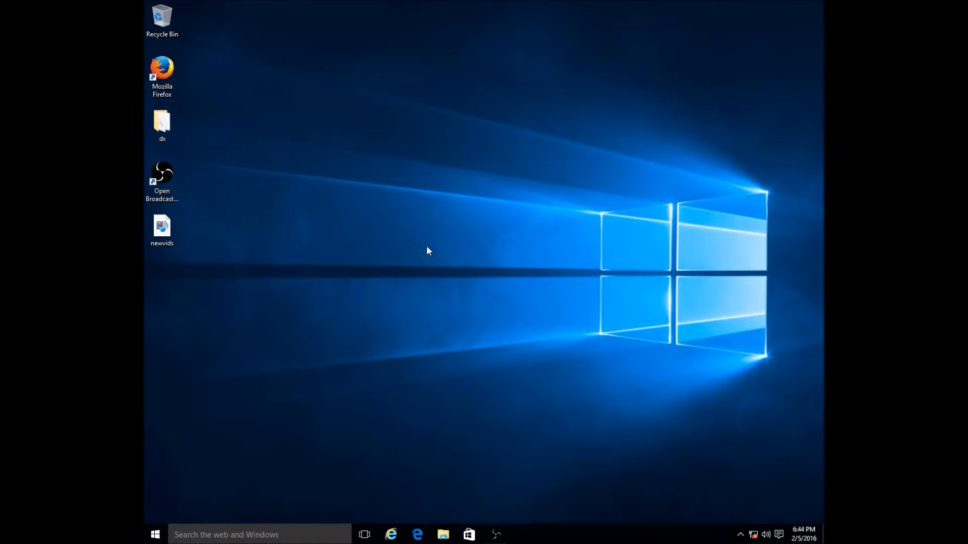
{"action": "mouse_move", "coordinate": [568, 284]}
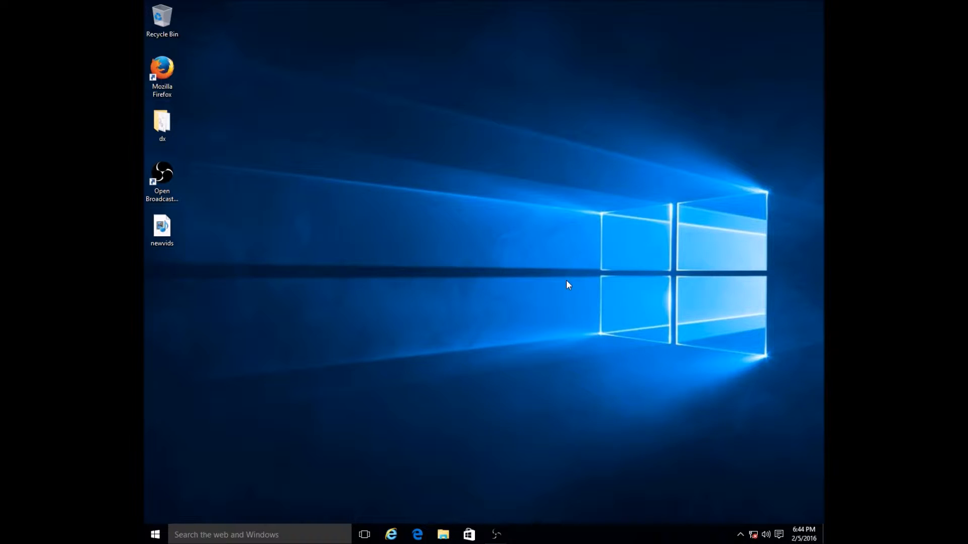
{"action": "mouse_move", "coordinate": [563, 283]}
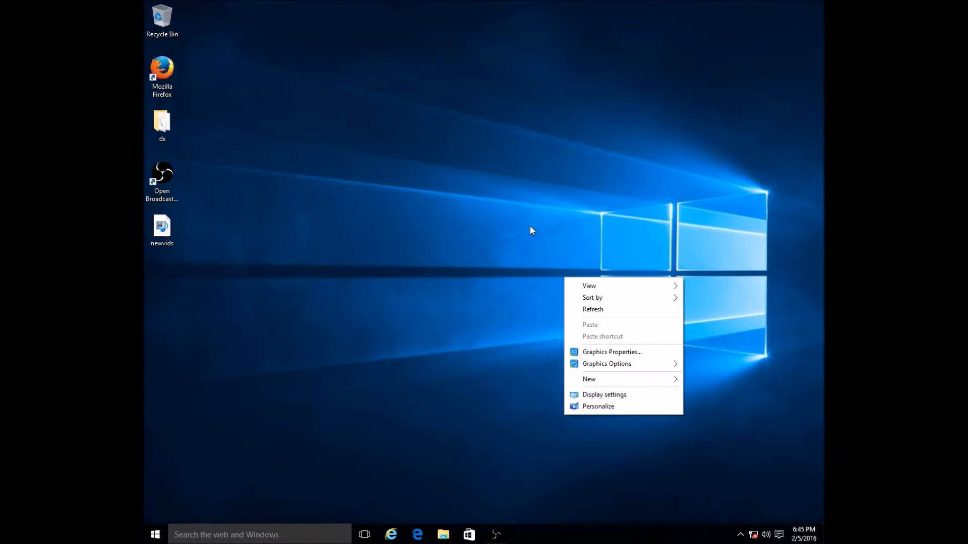
{"action": "mouse_move", "coordinate": [559, 227]}
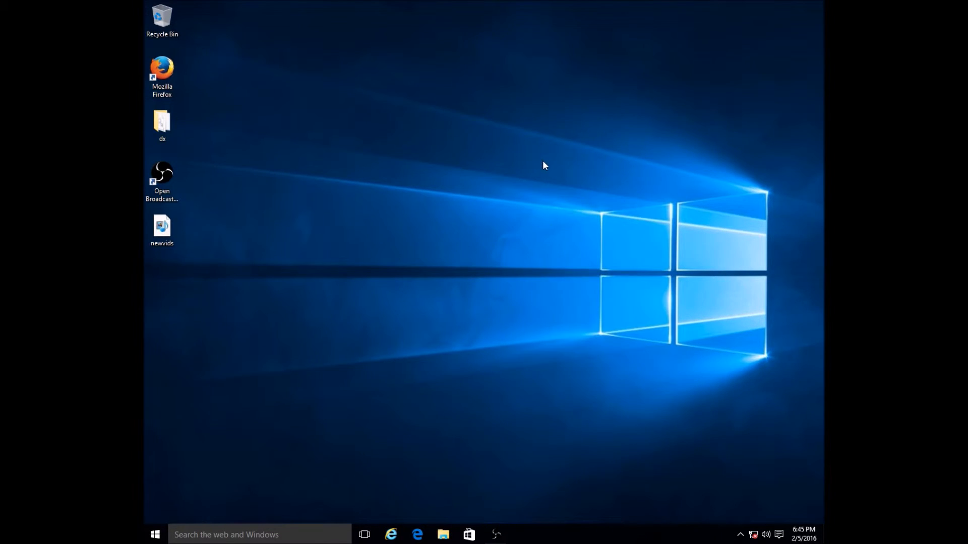
Open Personalization from the desktop right-click menu, close Settings, and reopen the menu
{"action": "right_click", "coordinate": [544, 165]}
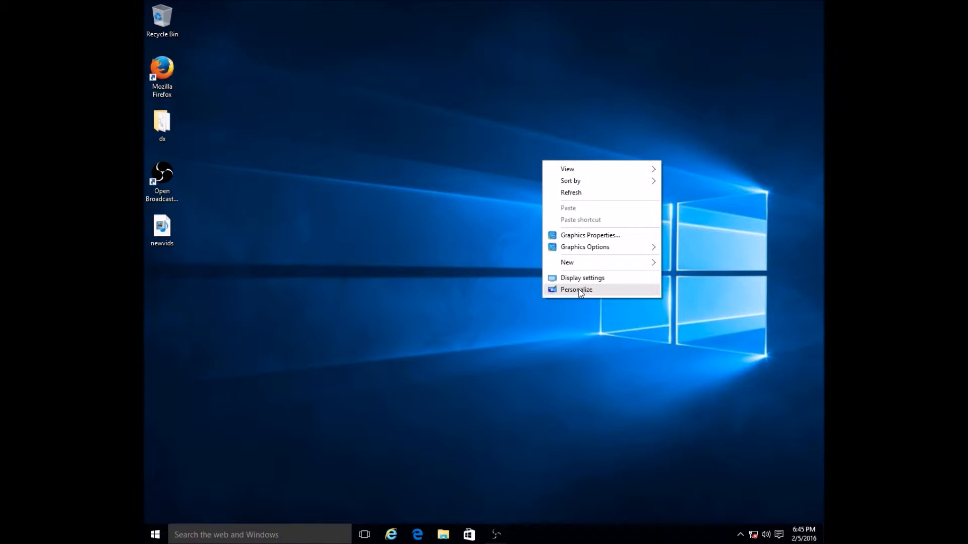
{"action": "left_click", "coordinate": [576, 289]}
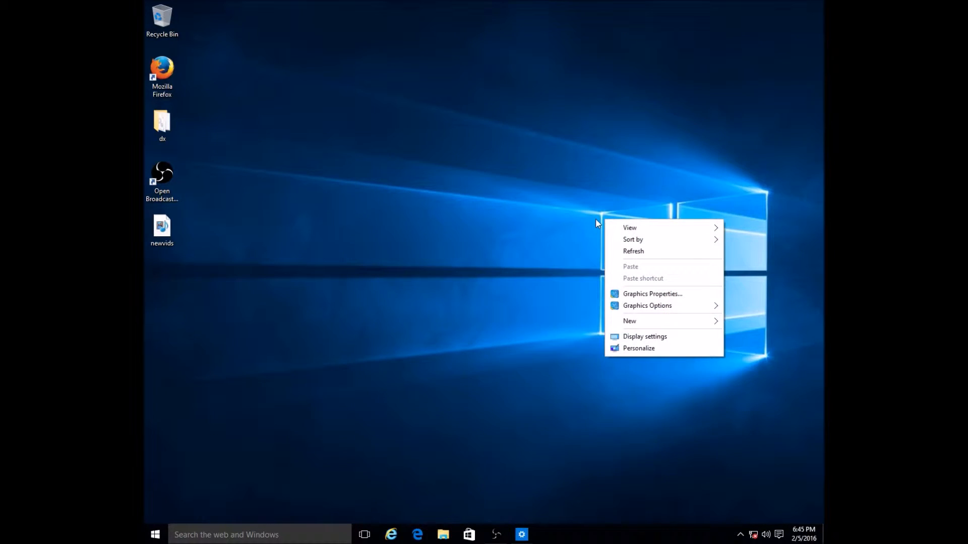
{"action": "mouse_move", "coordinate": [638, 349]}
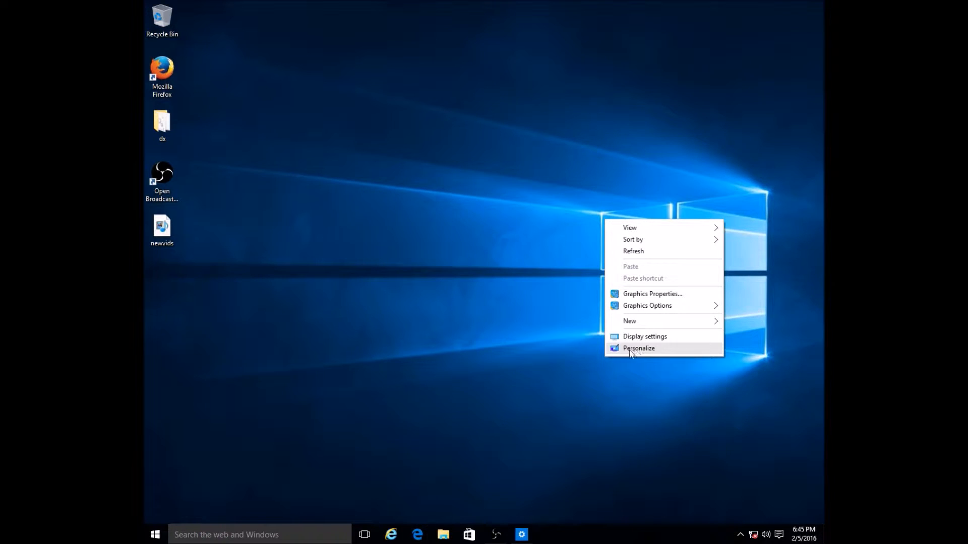
{"action": "left_click", "coordinate": [638, 348]}
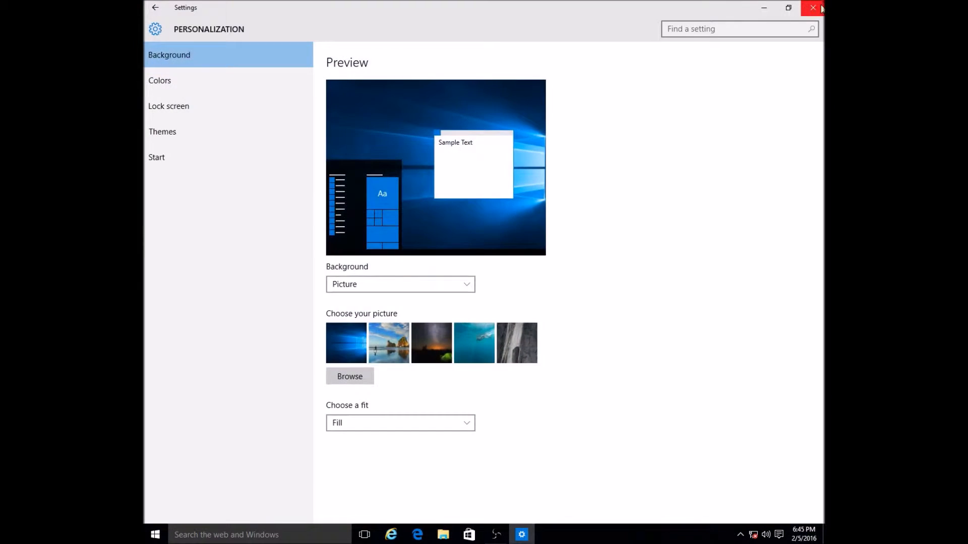
{"action": "left_click", "coordinate": [813, 7]}
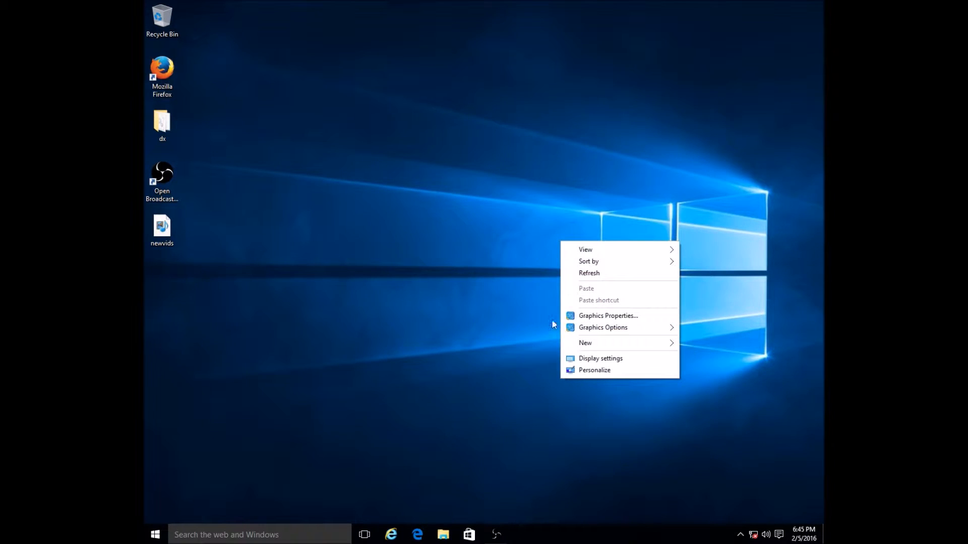
{"action": "mouse_move", "coordinate": [599, 358]}
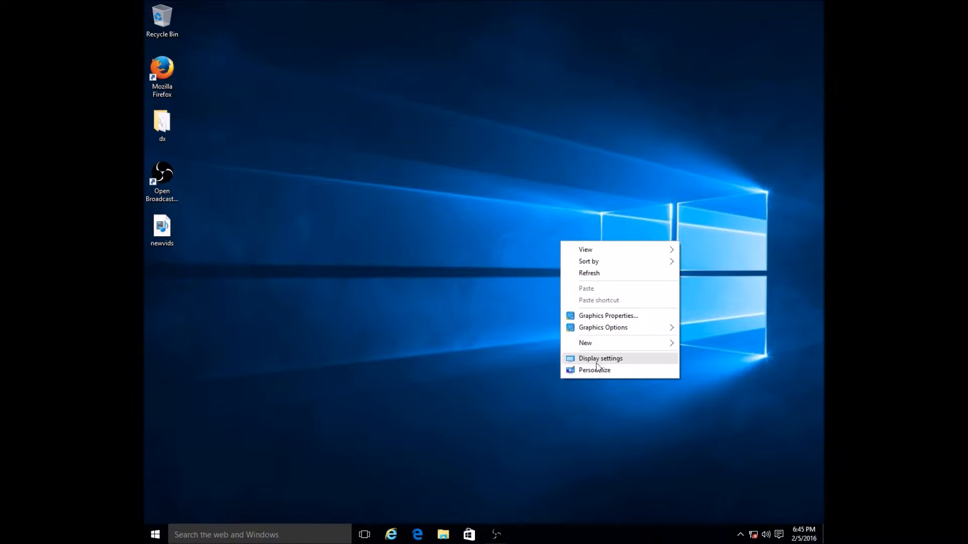
{"action": "mouse_move", "coordinate": [594, 369]}
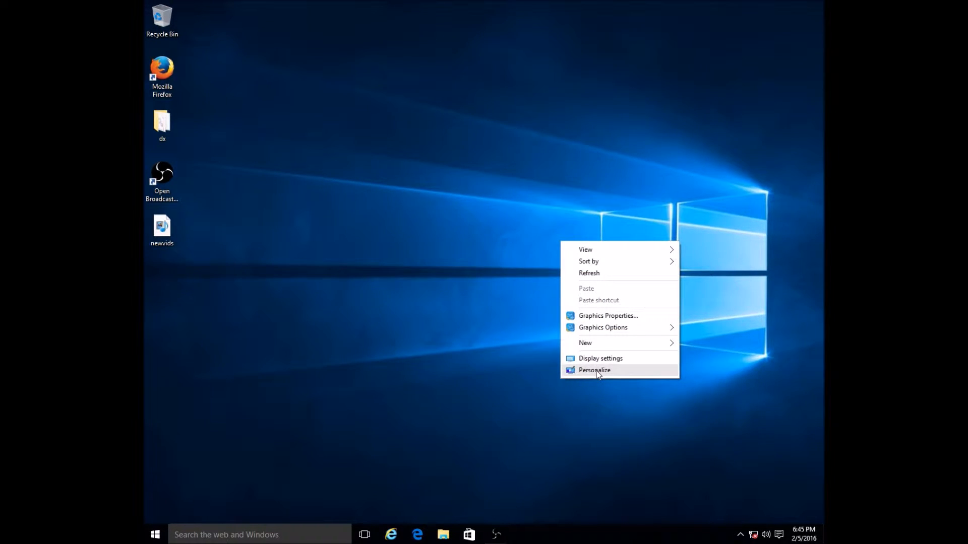
{"action": "left_click", "coordinate": [594, 370]}
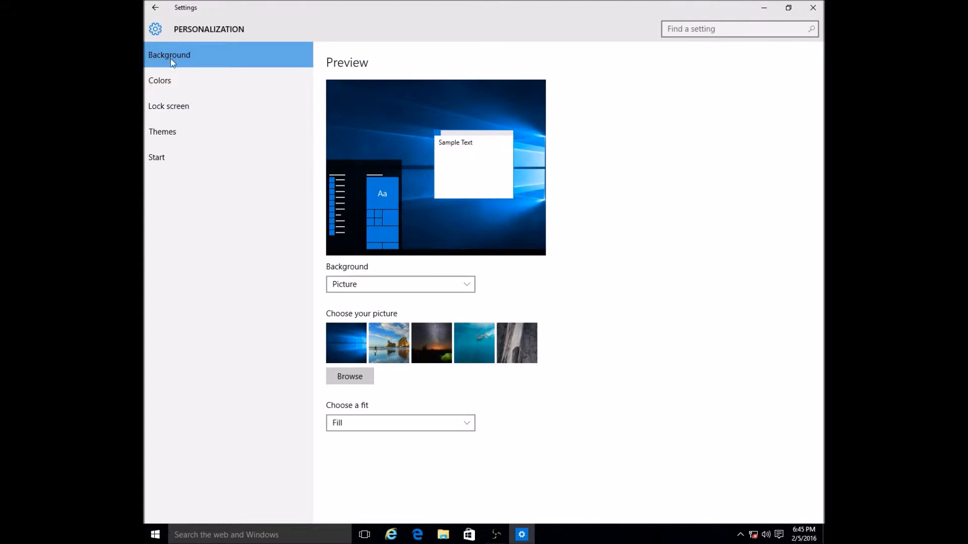
{"action": "mouse_move", "coordinate": [183, 85]}
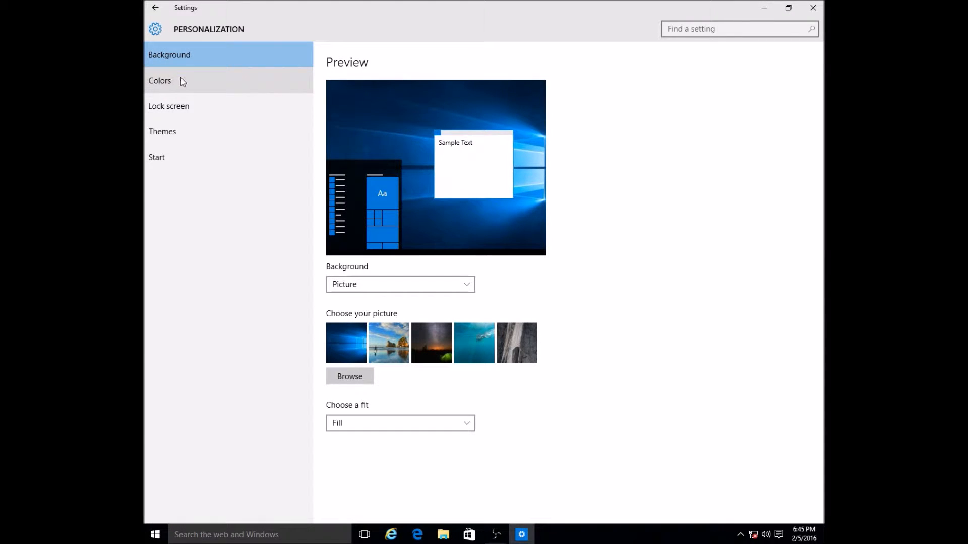
{"action": "mouse_move", "coordinate": [164, 80]}
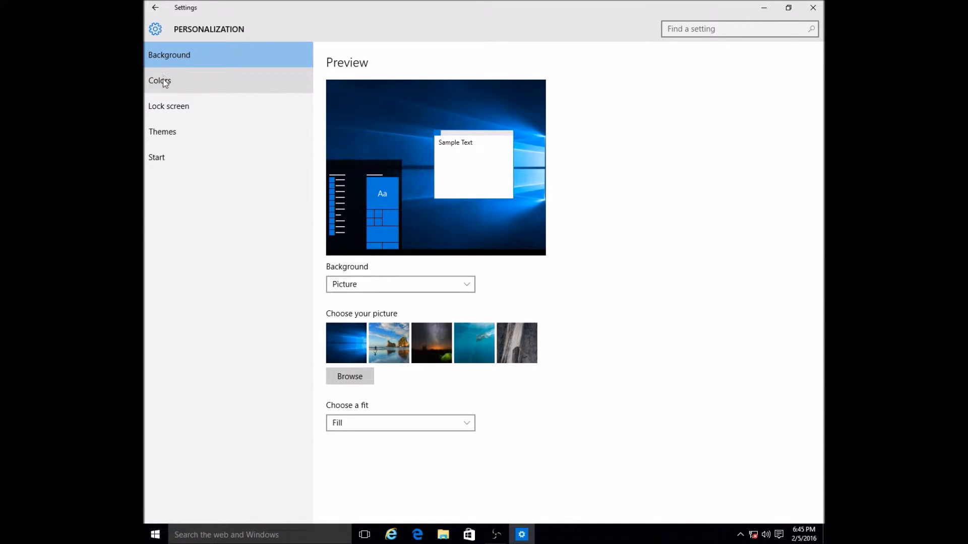
Go to the Colors page and set the accent colour to yellow
{"action": "left_click", "coordinate": [159, 80]}
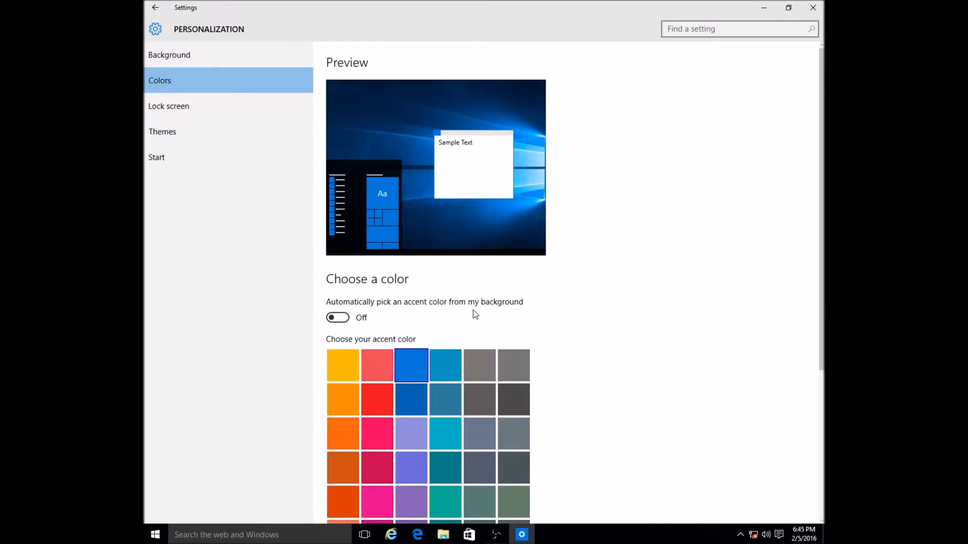
{"action": "mouse_move", "coordinate": [411, 218]}
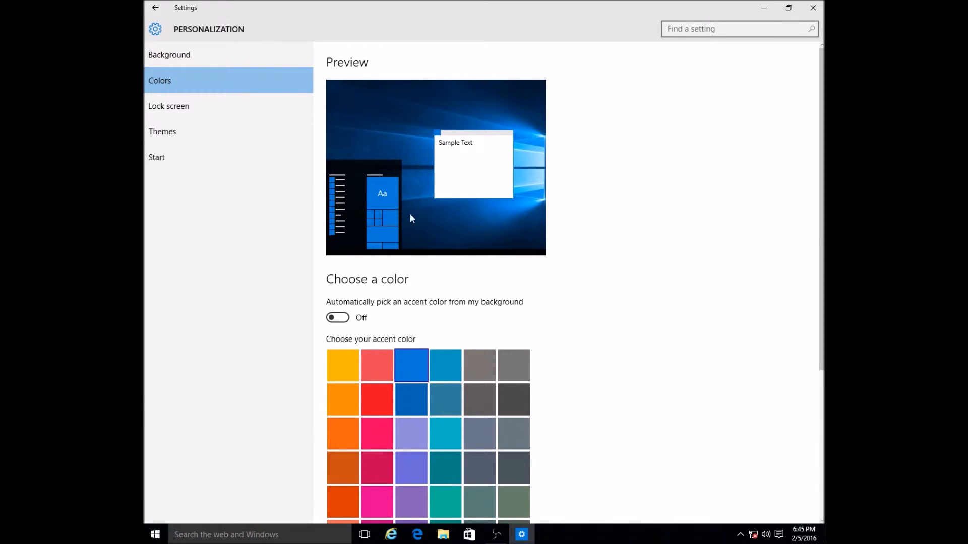
{"action": "mouse_move", "coordinate": [394, 214]}
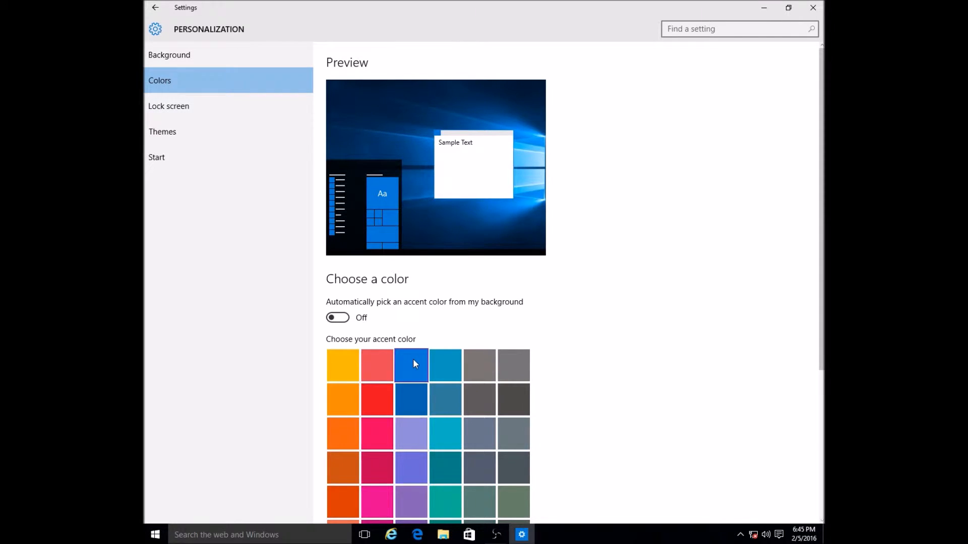
{"action": "mouse_move", "coordinate": [417, 368]}
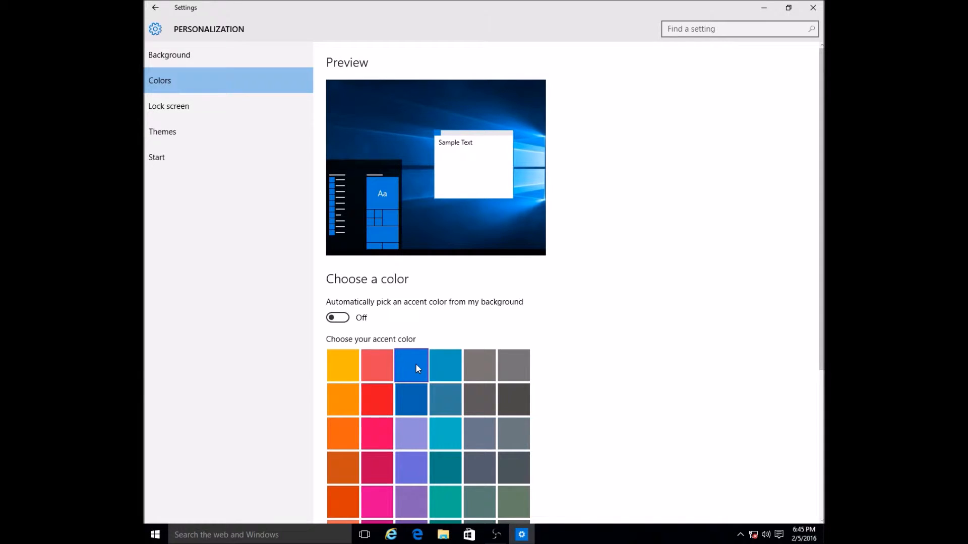
{"action": "left_click", "coordinate": [343, 365]}
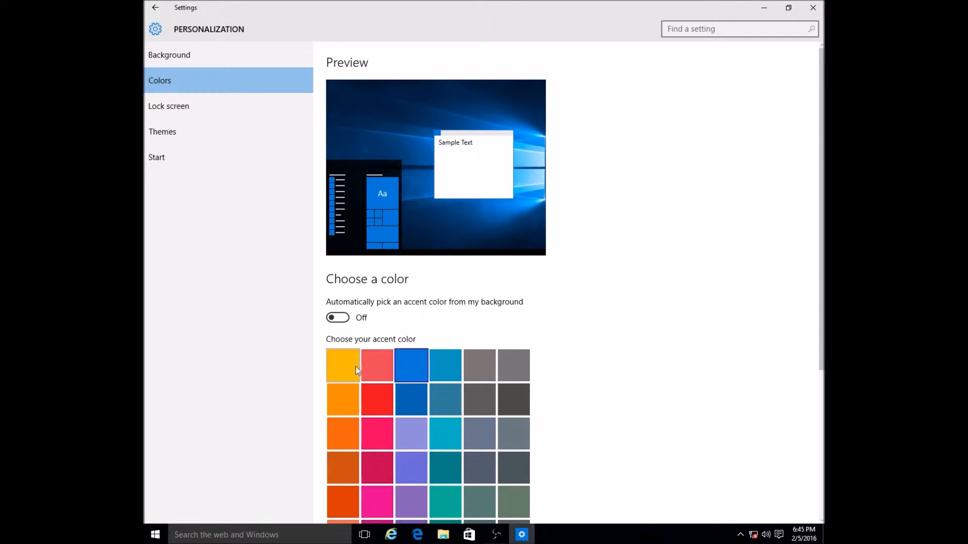
{"action": "left_click", "coordinate": [343, 365]}
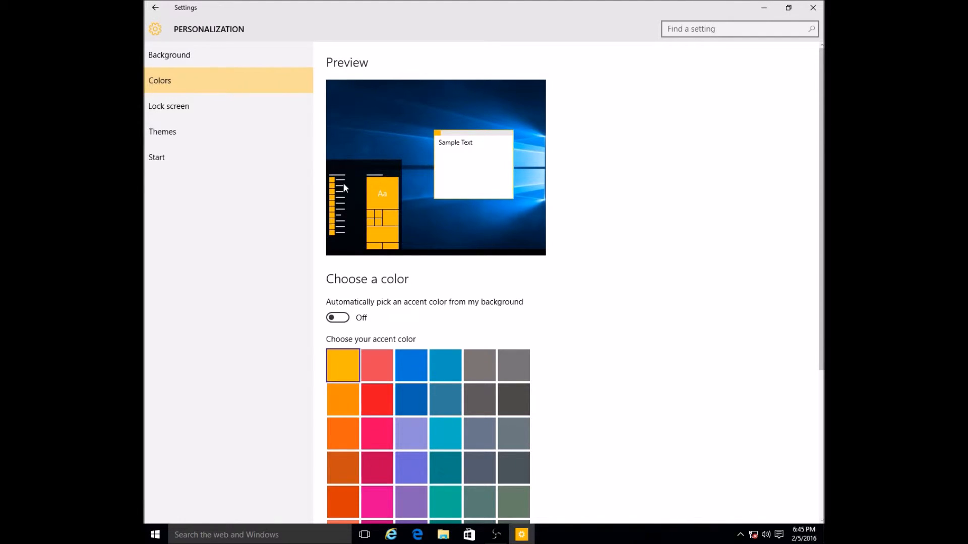
{"action": "mouse_move", "coordinate": [145, 511]}
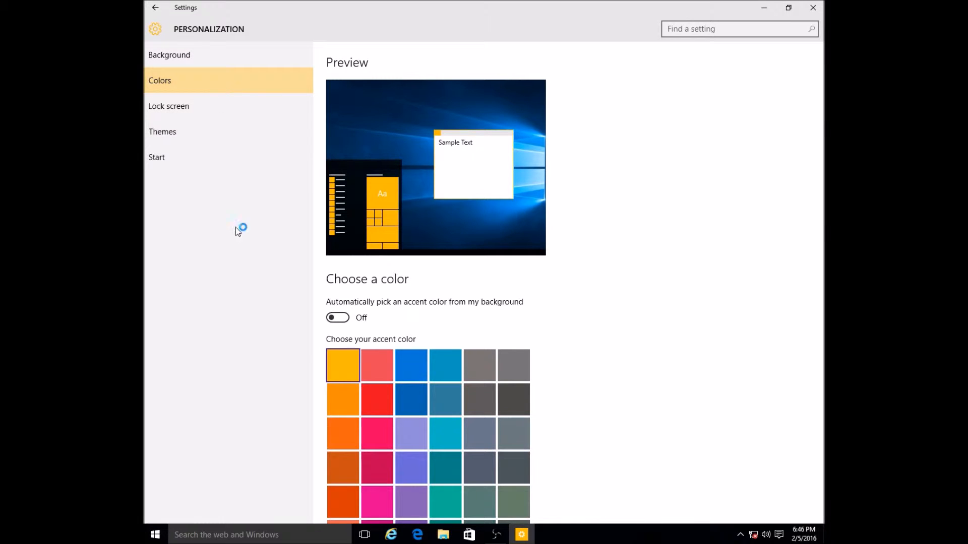
Try dark grey and crimson accent colours, finishing on green
{"action": "left_click", "coordinate": [155, 535]}
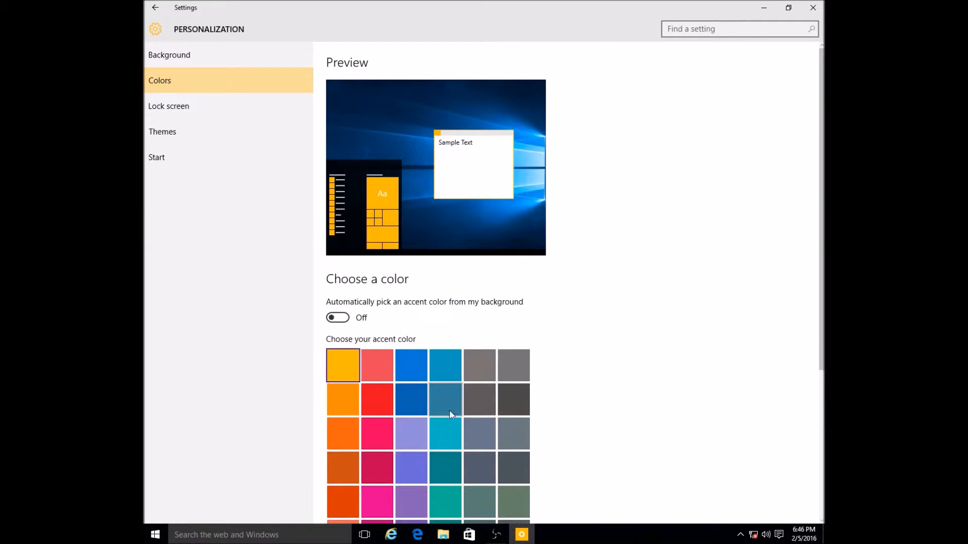
{"action": "left_click", "coordinate": [478, 399]}
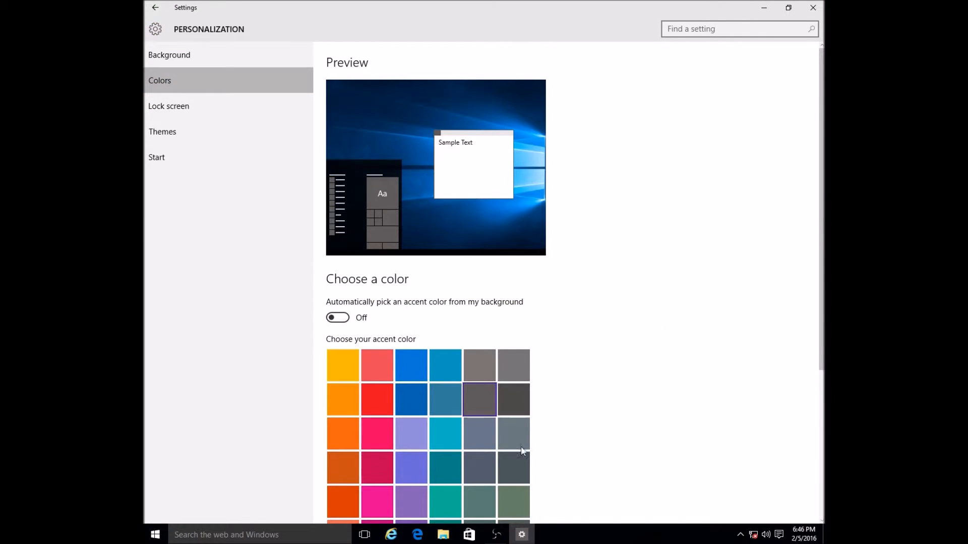
{"action": "left_click", "coordinate": [376, 468]}
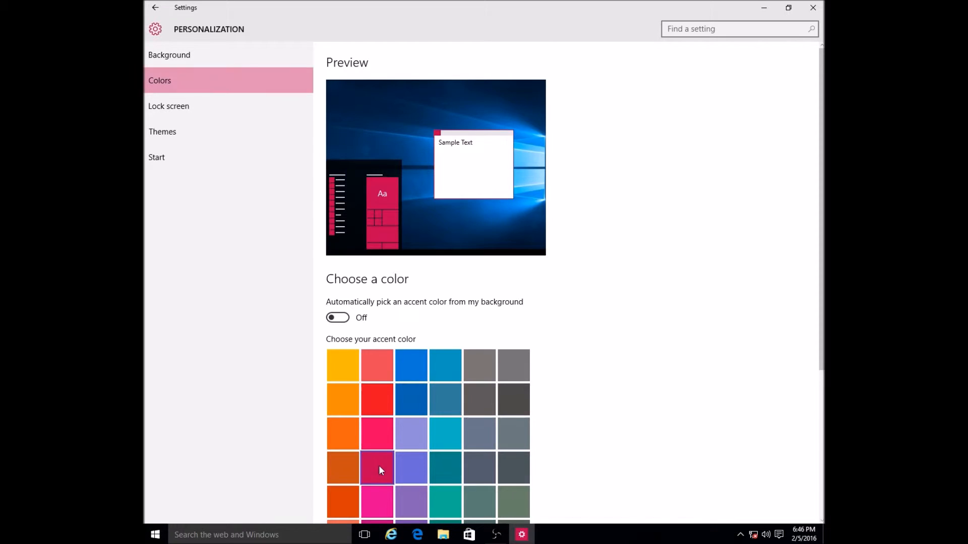
{"action": "scroll", "scroll_direction": "down", "scroll_amount": 3}
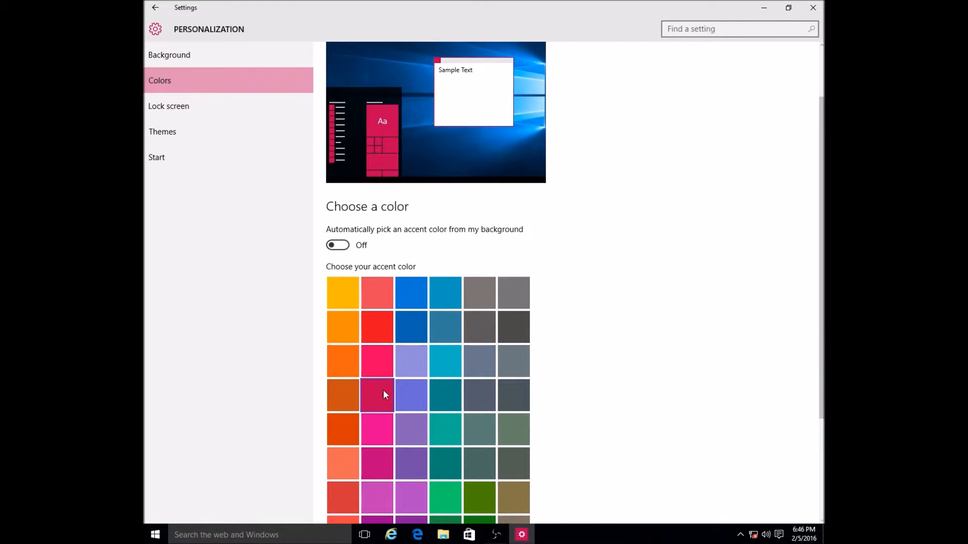
{"action": "left_click", "coordinate": [377, 396]}
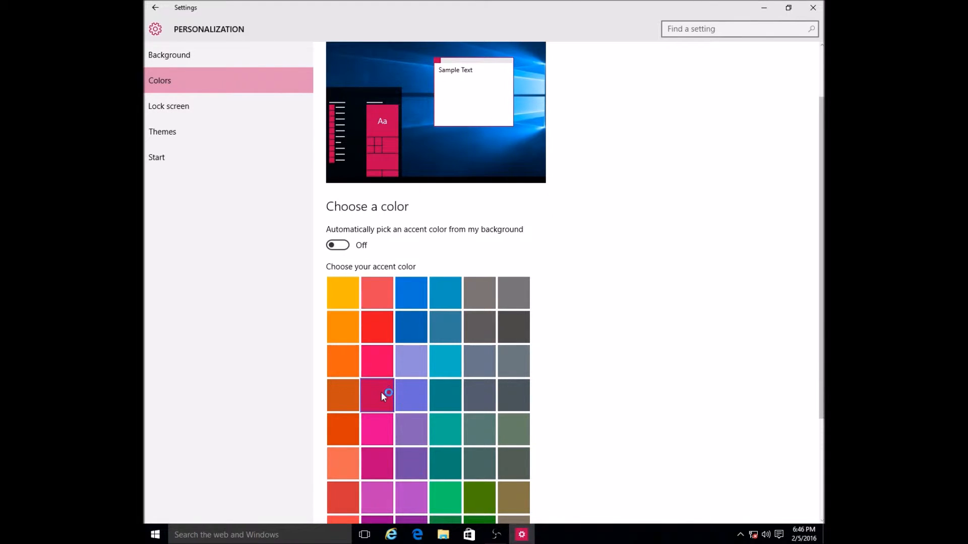
{"action": "scroll", "scroll_direction": "down", "scroll_amount": 3}
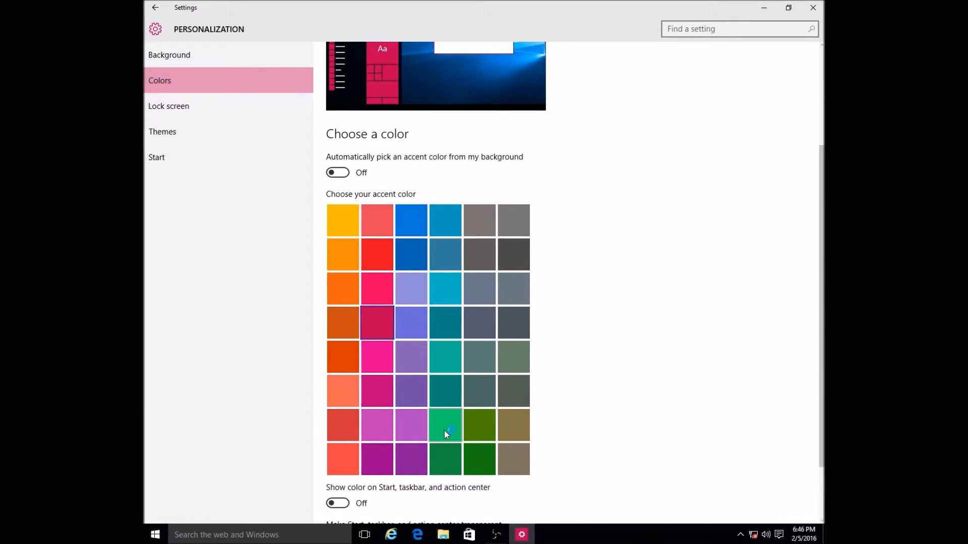
{"action": "left_click", "coordinate": [445, 425]}
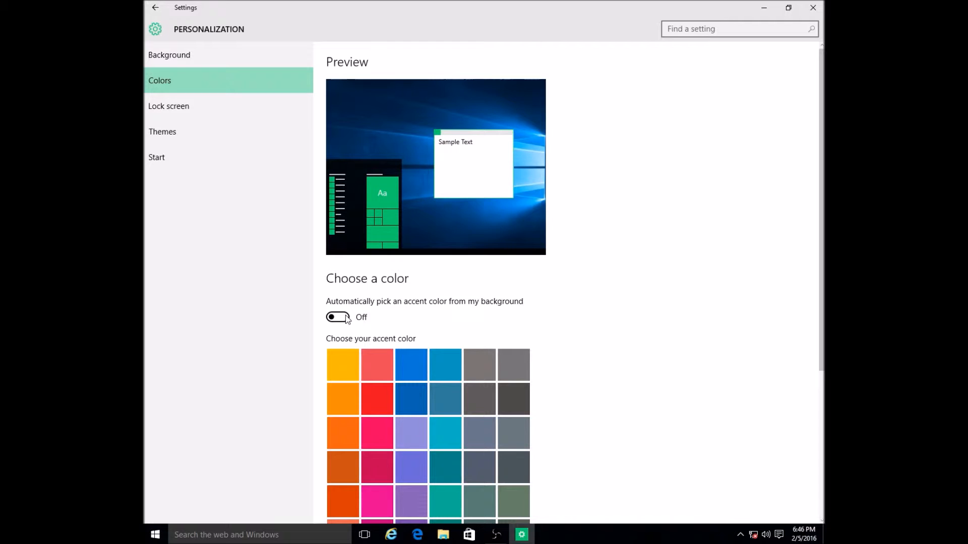
Toggle 'Automatically pick an accent color from my background' on, off, then on again
{"action": "left_click", "coordinate": [338, 317]}
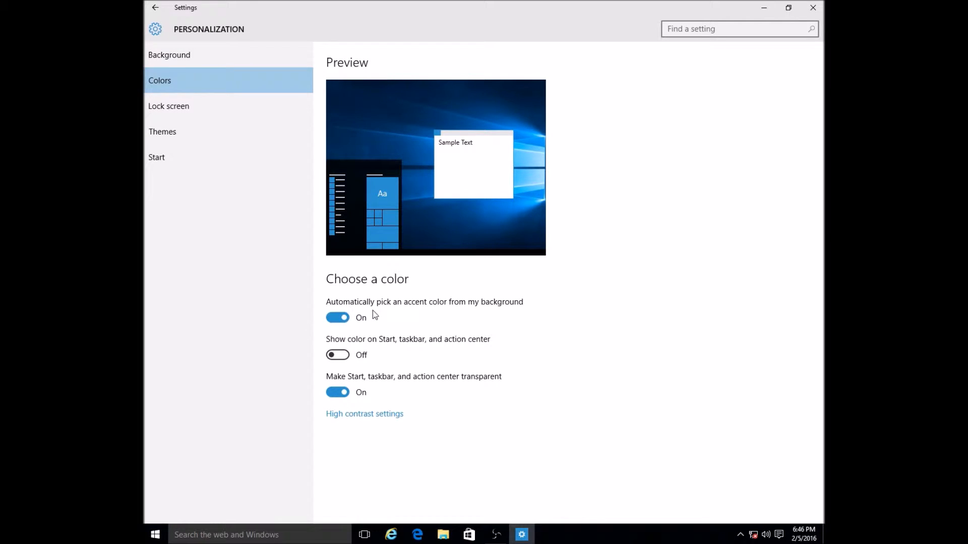
{"action": "mouse_move", "coordinate": [337, 317]}
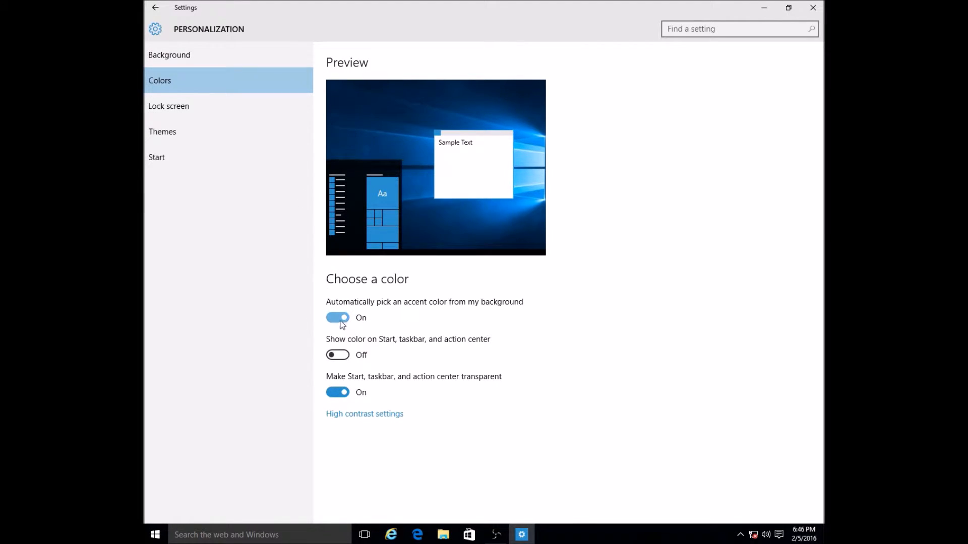
{"action": "left_click", "coordinate": [337, 317]}
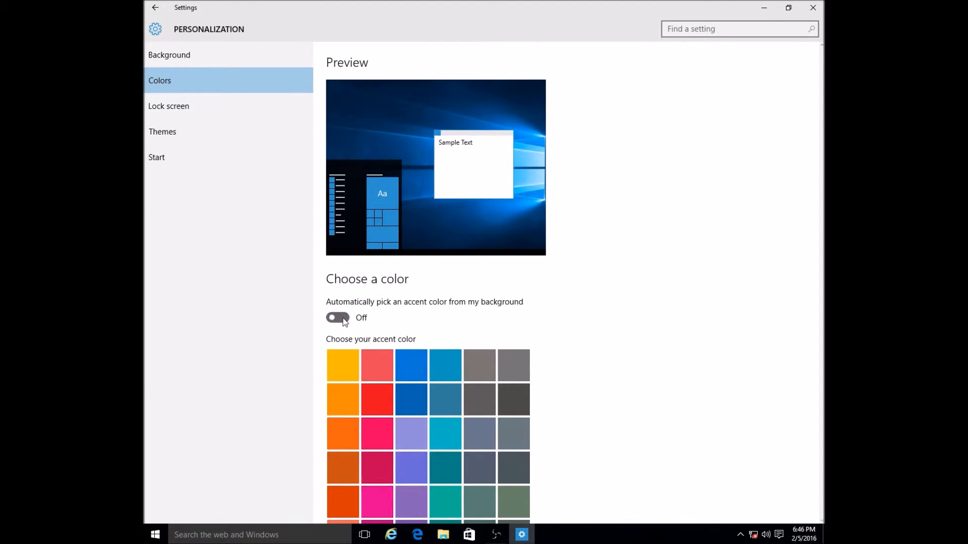
{"action": "left_click", "coordinate": [338, 317]}
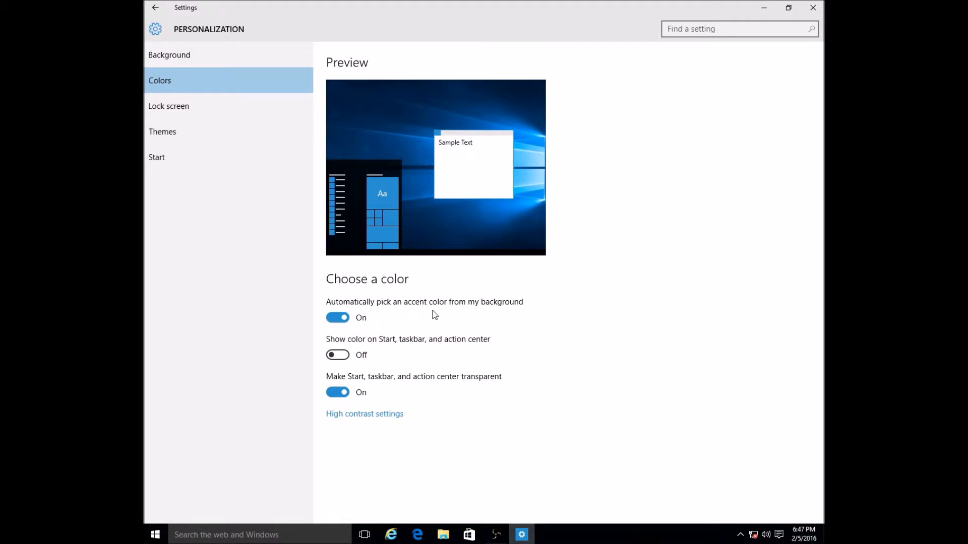
{"action": "mouse_move", "coordinate": [368, 332]}
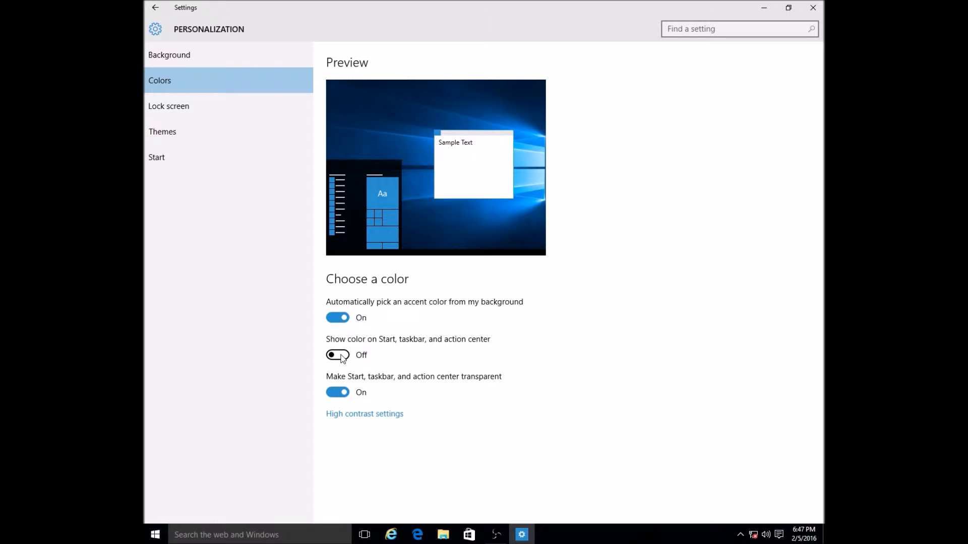
{"action": "mouse_move", "coordinate": [363, 344]}
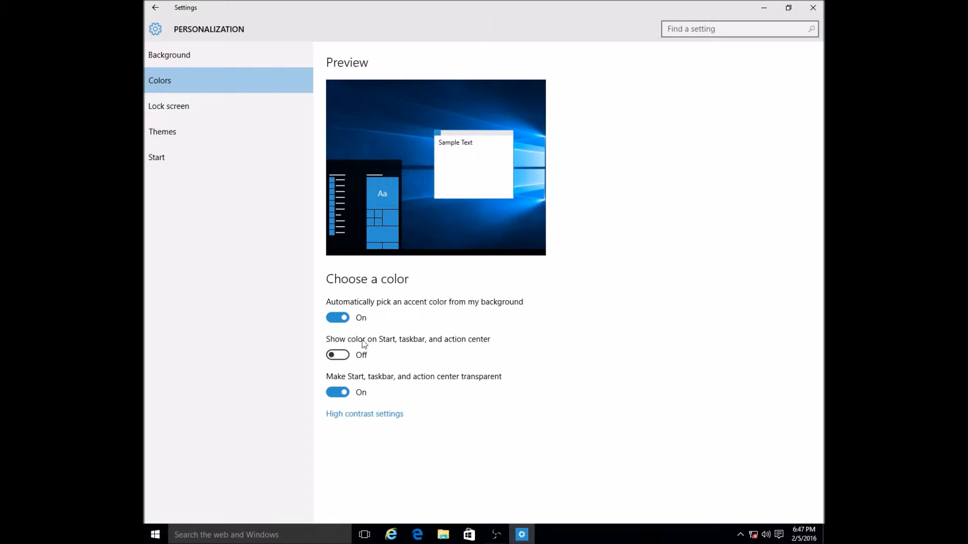
{"action": "mouse_move", "coordinate": [486, 349]}
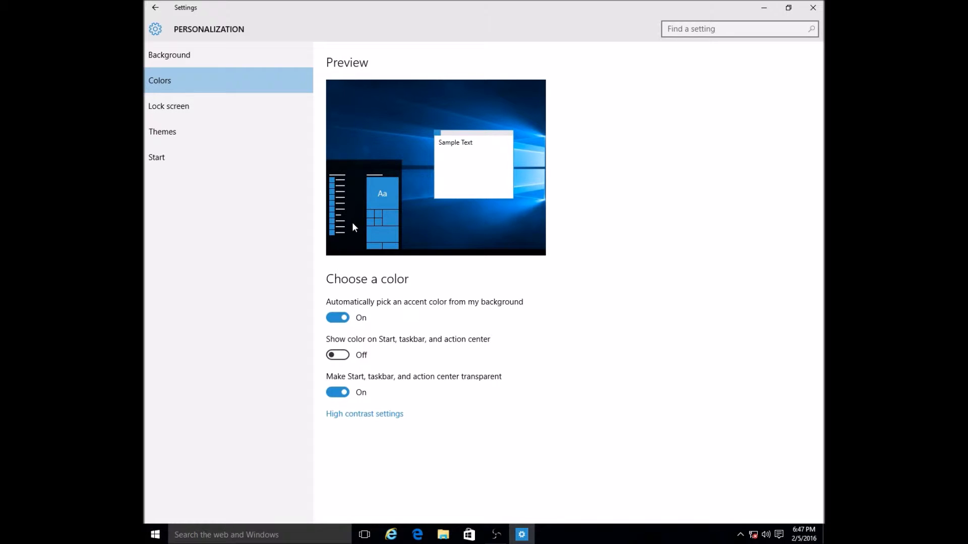
{"action": "mouse_move", "coordinate": [217, 503]}
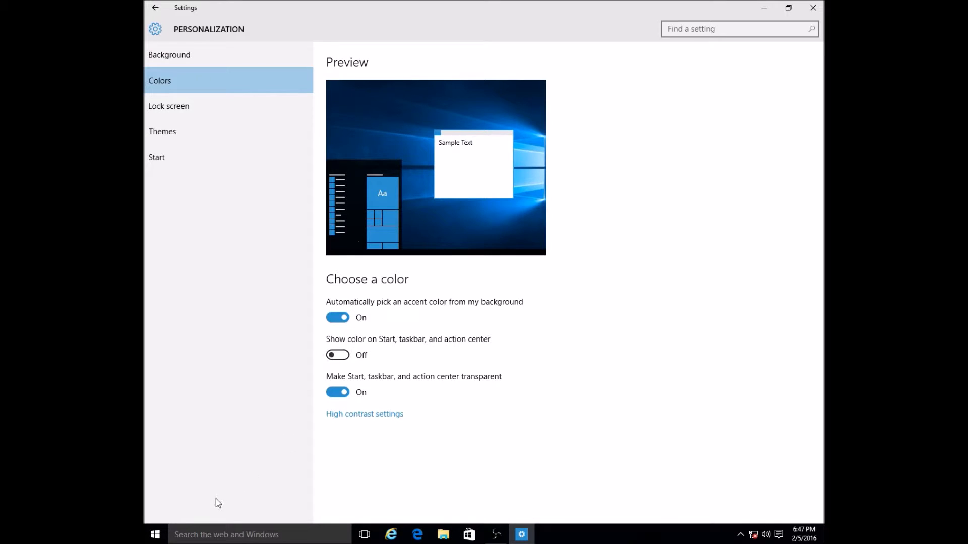
Turn on accent colour for Start, taskbar and action center, checking the Start menu
{"action": "left_click", "coordinate": [155, 534]}
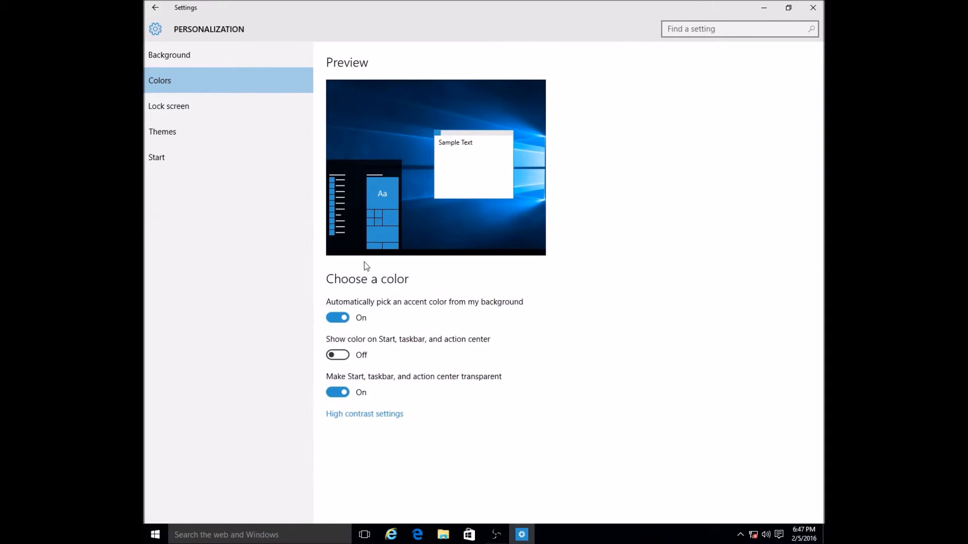
{"action": "left_click", "coordinate": [338, 355]}
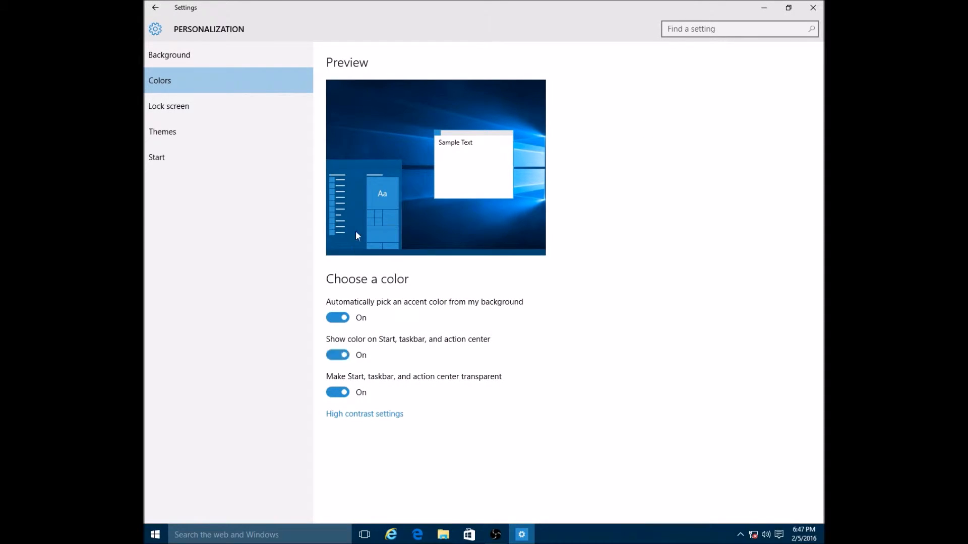
{"action": "mouse_move", "coordinate": [371, 198]}
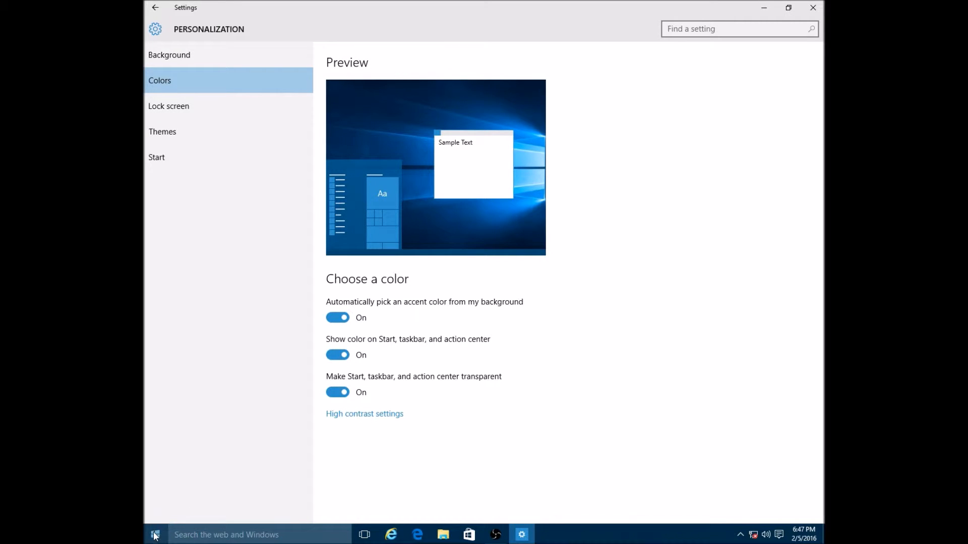
{"action": "left_click", "coordinate": [155, 535]}
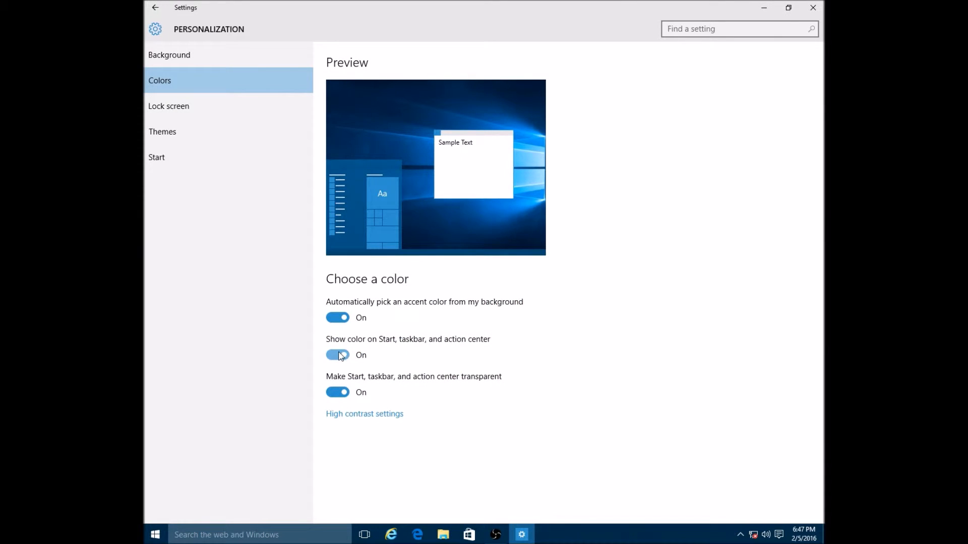
{"action": "left_click", "coordinate": [338, 355]}
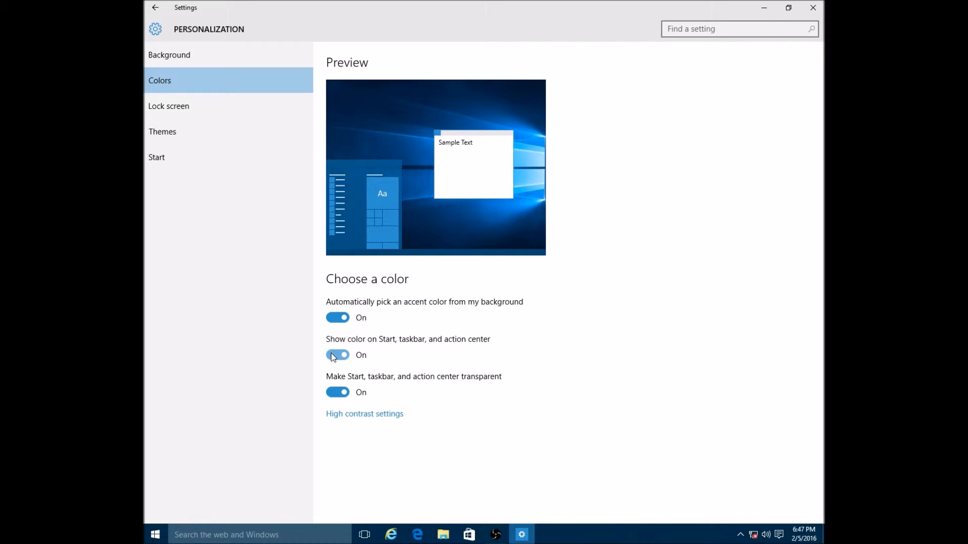
Toggle transparency off and back on, then turn off accent colour on Start and taskbar
{"action": "left_click", "coordinate": [338, 355]}
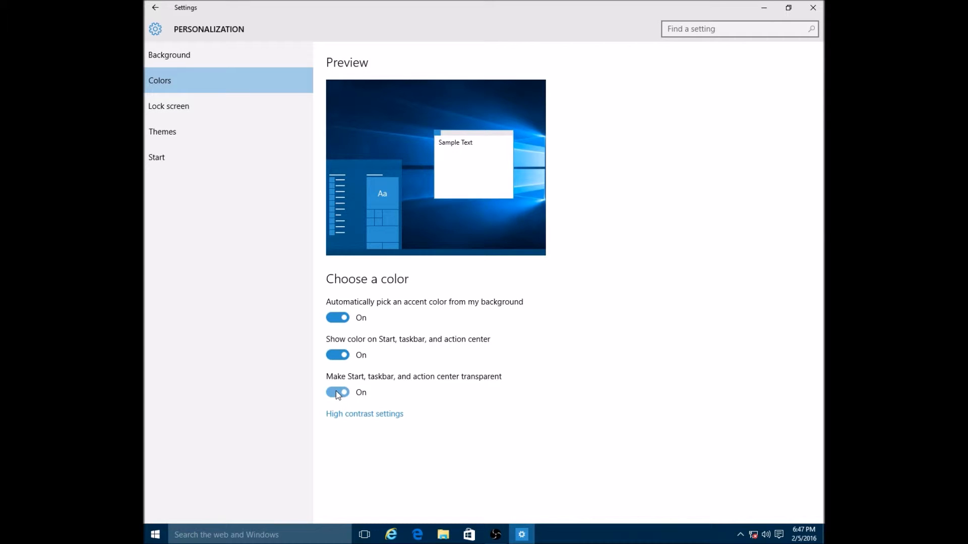
{"action": "left_click", "coordinate": [338, 392]}
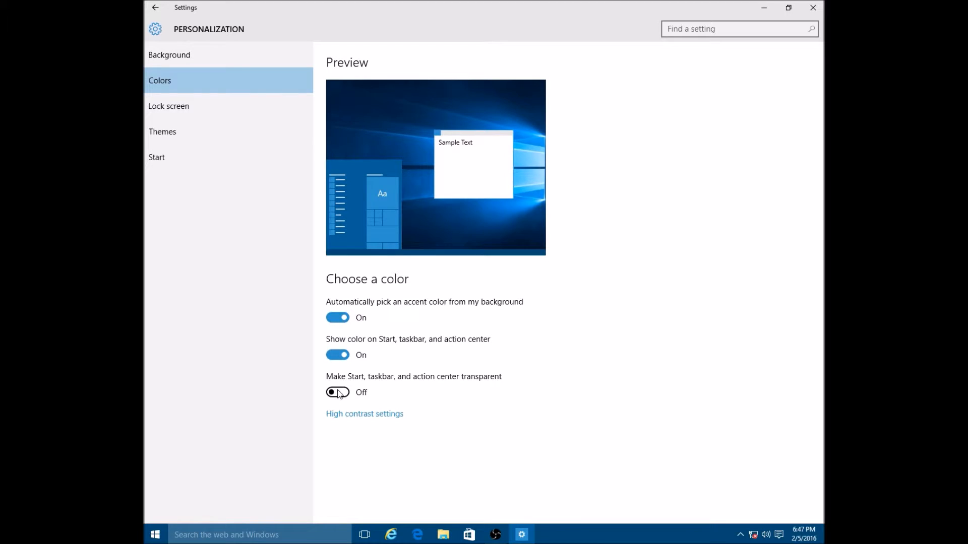
{"action": "left_click", "coordinate": [154, 534]}
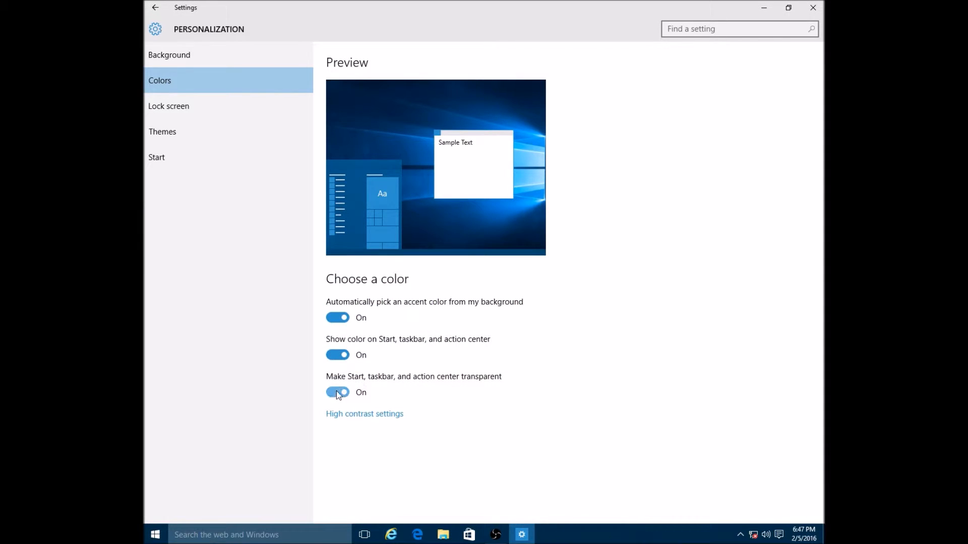
{"action": "left_click", "coordinate": [154, 534]}
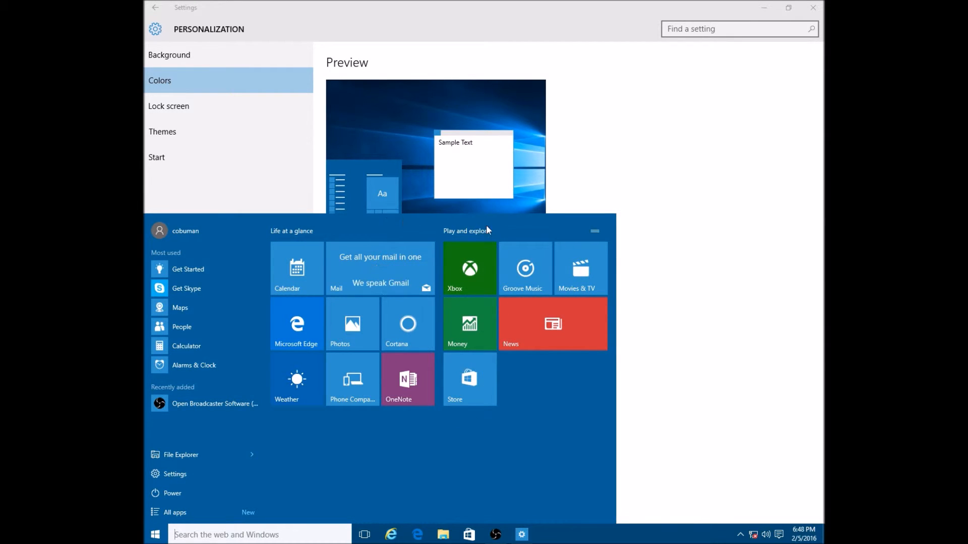
{"action": "mouse_move", "coordinate": [687, 538]}
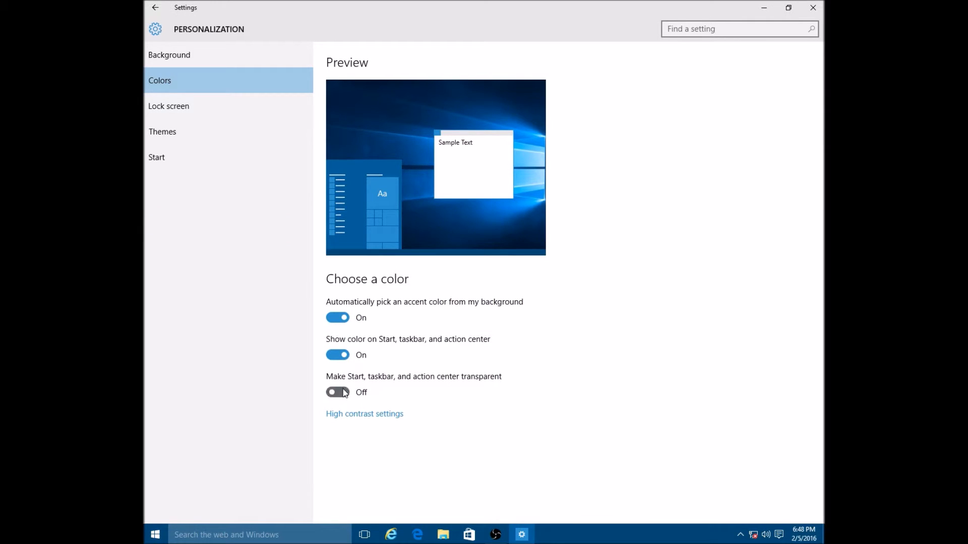
{"action": "left_click", "coordinate": [338, 392]}
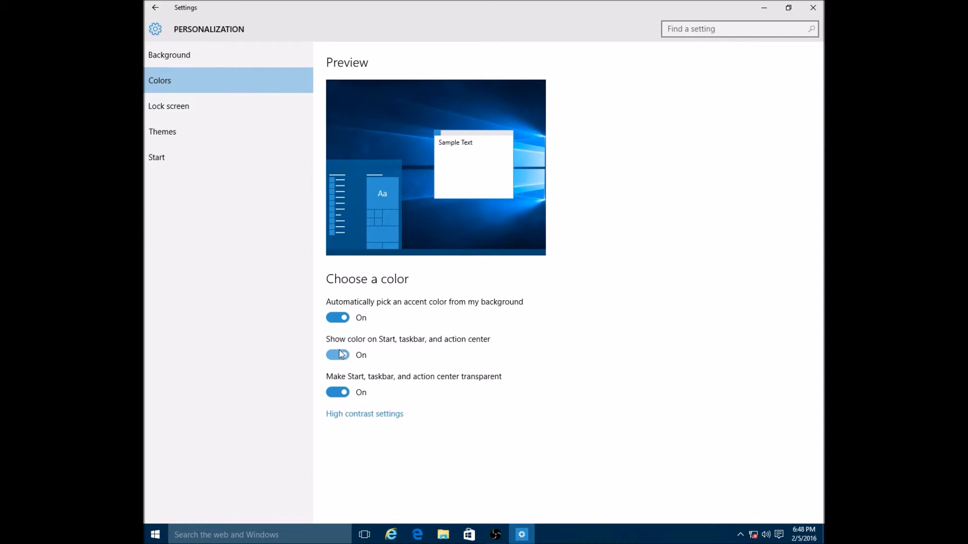
{"action": "left_click", "coordinate": [337, 354]}
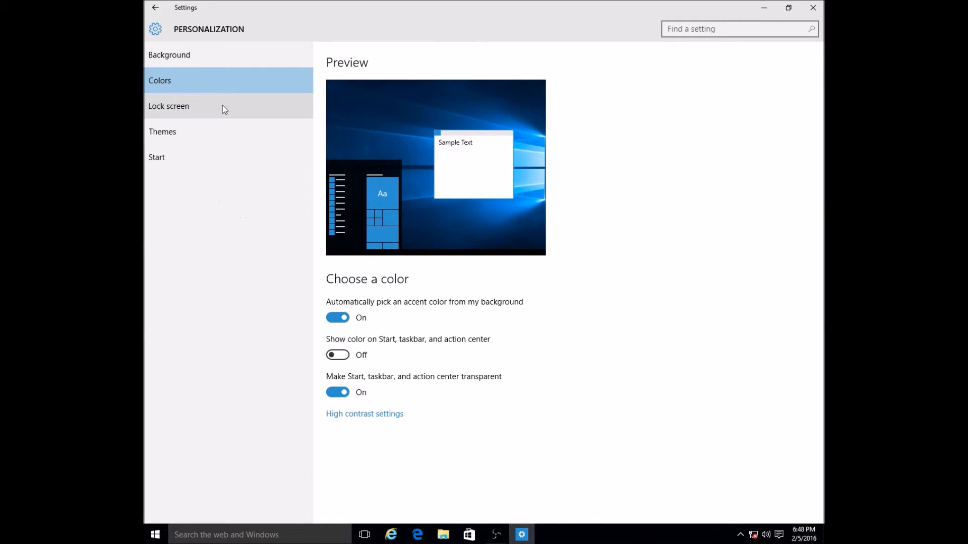
{"action": "mouse_move", "coordinate": [201, 135]}
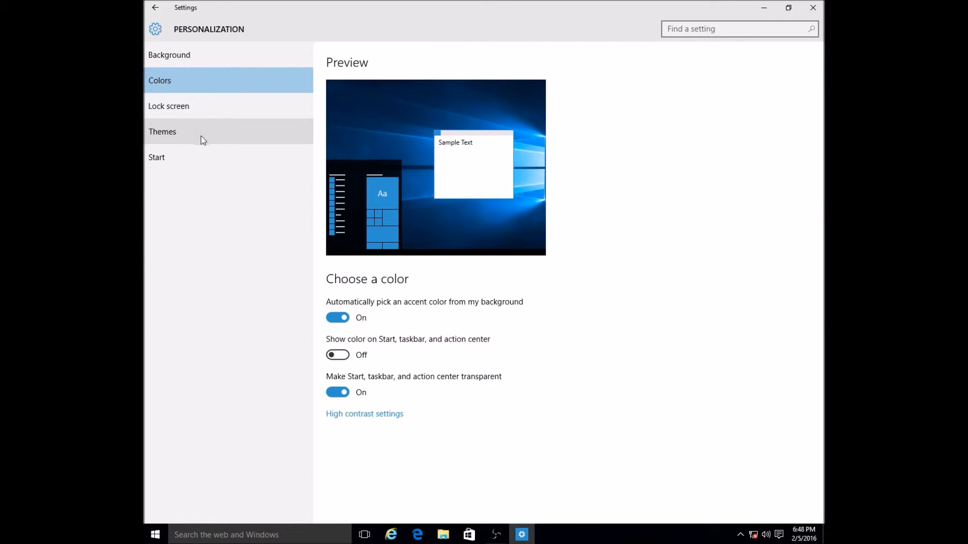
{"action": "mouse_move", "coordinate": [193, 136]}
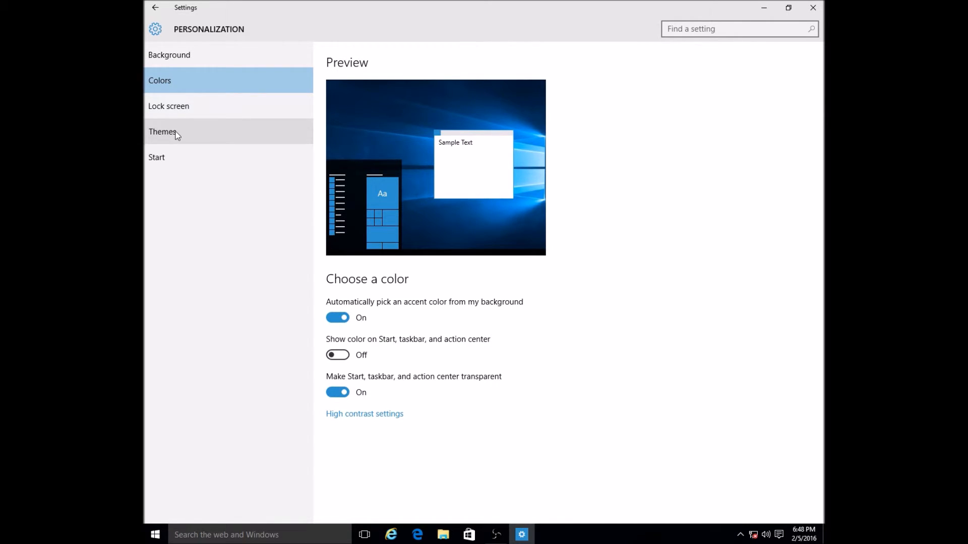
Go to the Themes page and launch the Control Panel theme chooser via Theme settings
{"action": "left_click", "coordinate": [162, 131]}
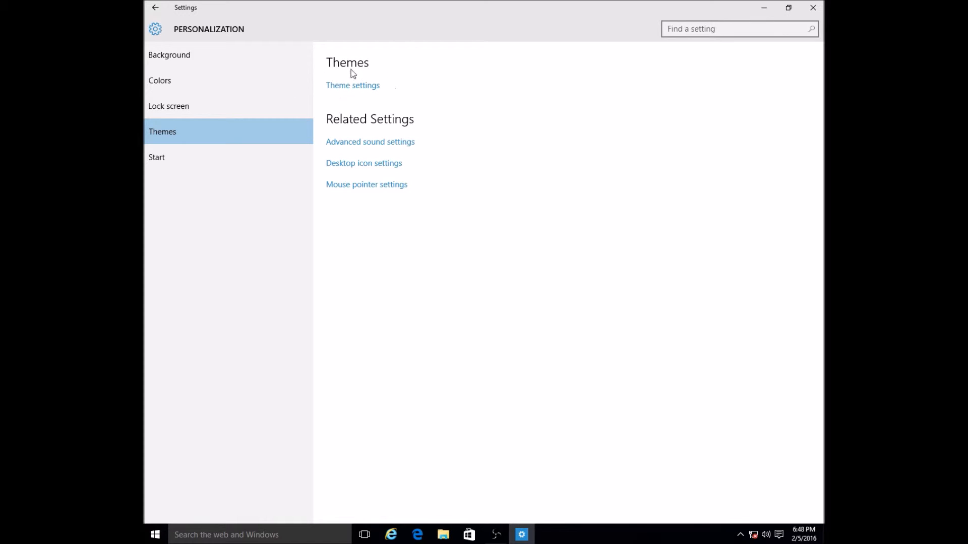
{"action": "mouse_move", "coordinate": [360, 90]}
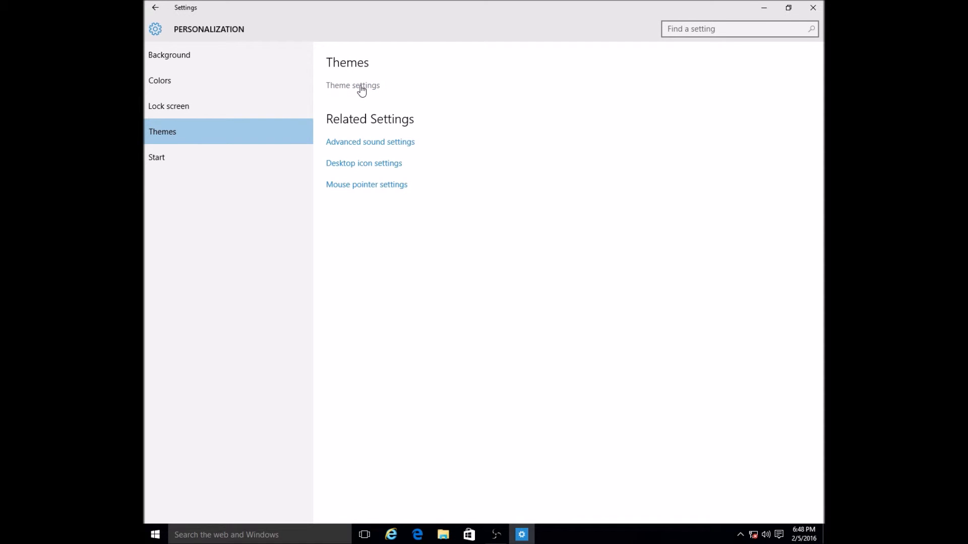
{"action": "left_click", "coordinate": [352, 85]}
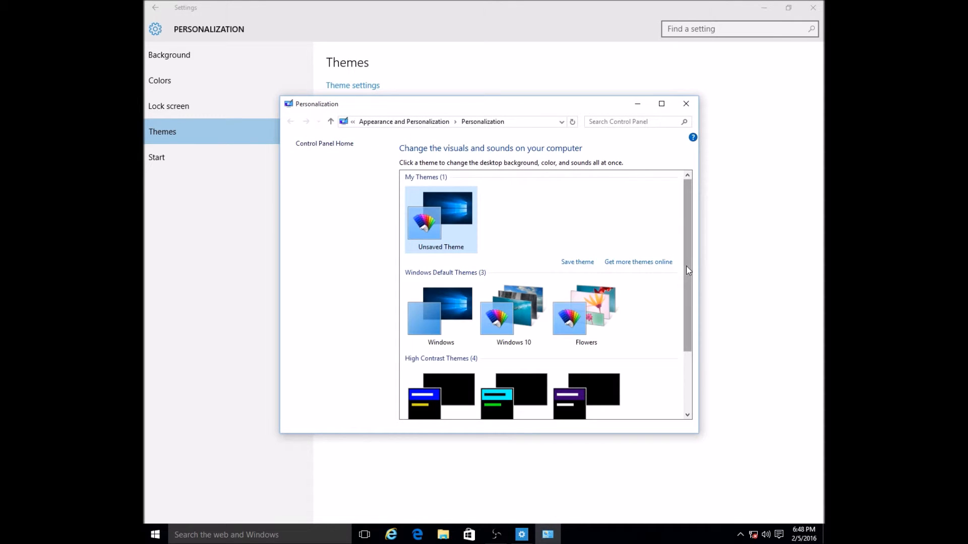
Browse the theme list, apply the Windows 10 theme, then apply Flowers
{"action": "scroll", "scroll_direction": "down", "scroll_amount": 3}
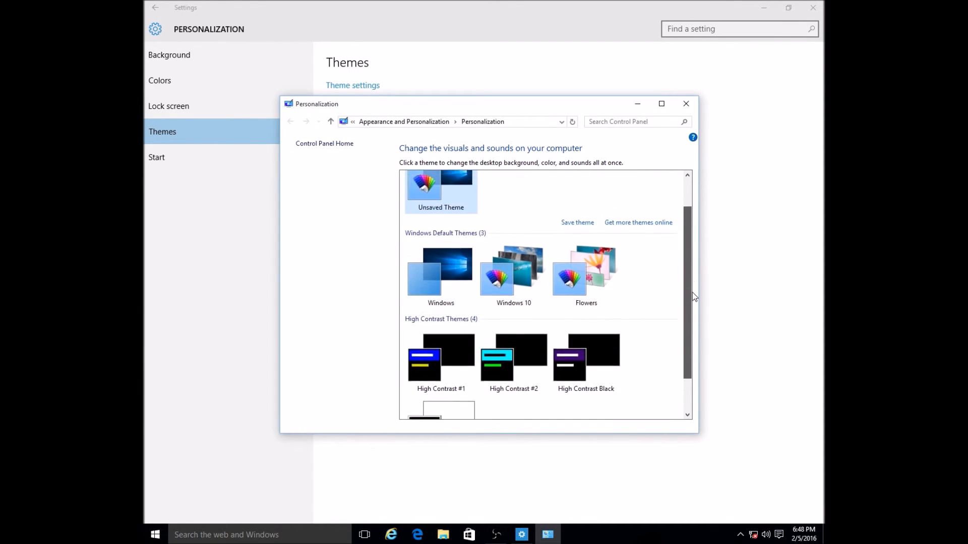
{"action": "scroll", "scroll_direction": "up", "scroll_amount": 3}
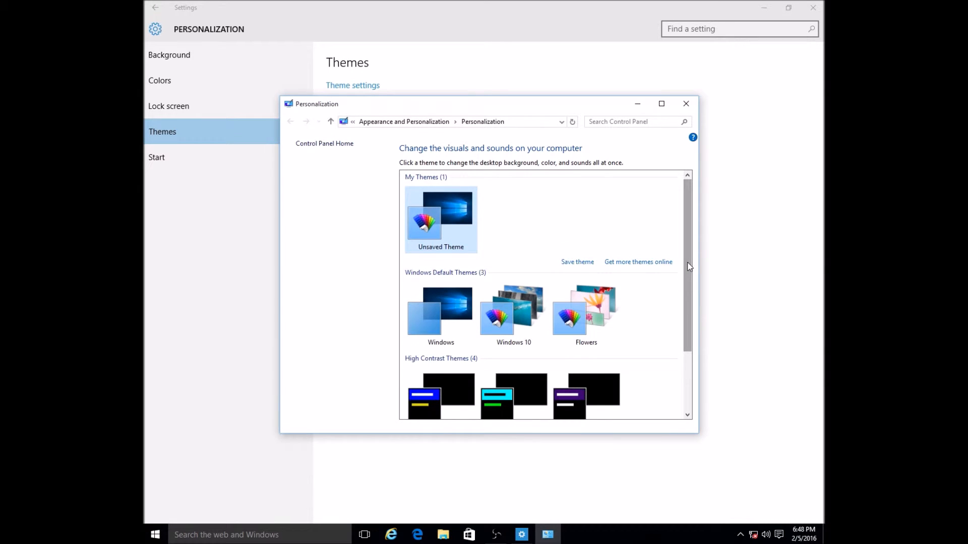
{"action": "mouse_move", "coordinate": [470, 300]}
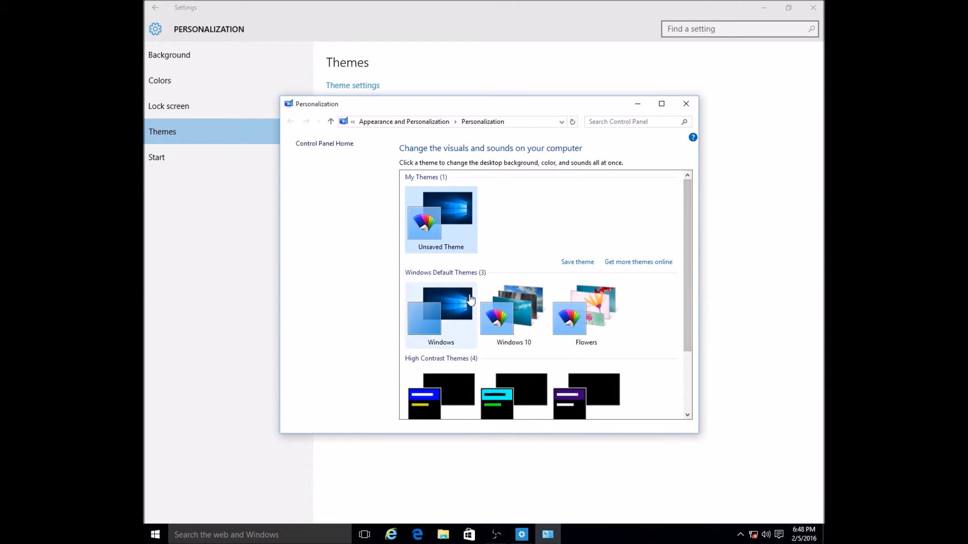
{"action": "mouse_move", "coordinate": [453, 321]}
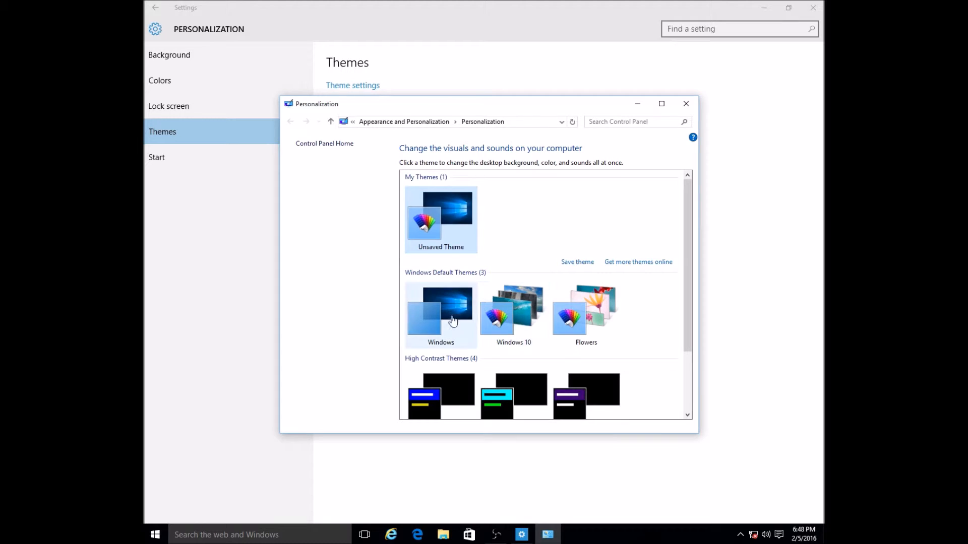
{"action": "mouse_move", "coordinate": [461, 324]}
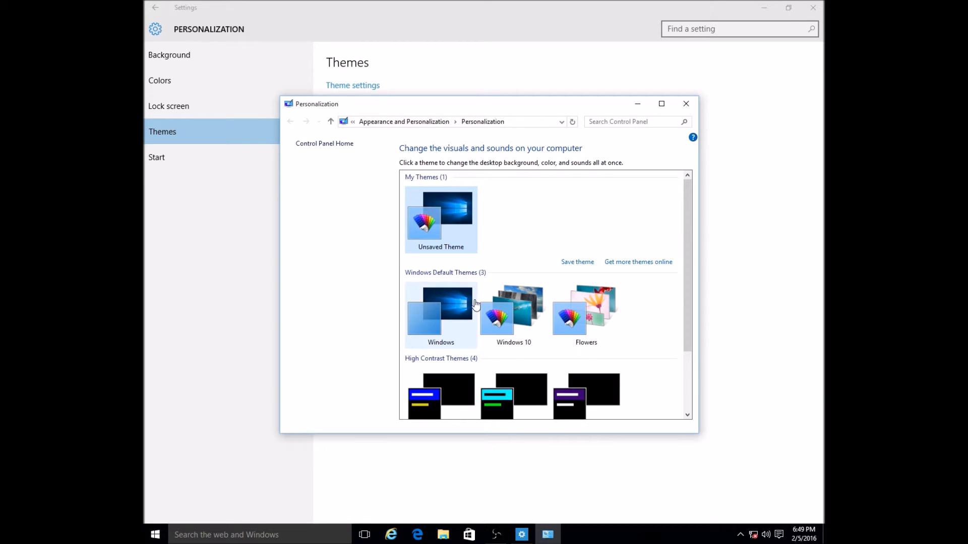
{"action": "left_click", "coordinate": [514, 308]}
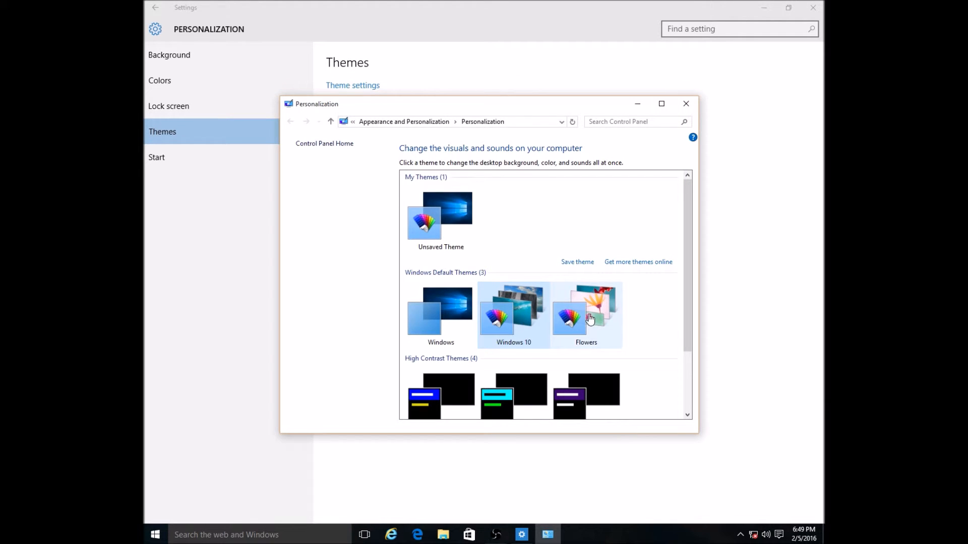
{"action": "left_click", "coordinate": [585, 313]}
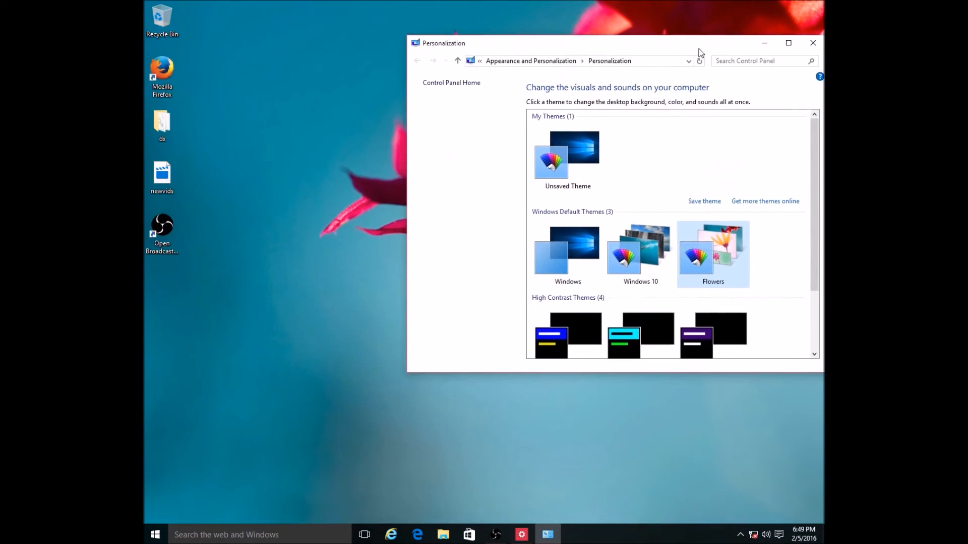
Apply the Windows and Windows 10 default themes, then return to Flowers
{"action": "left_click", "coordinate": [640, 253]}
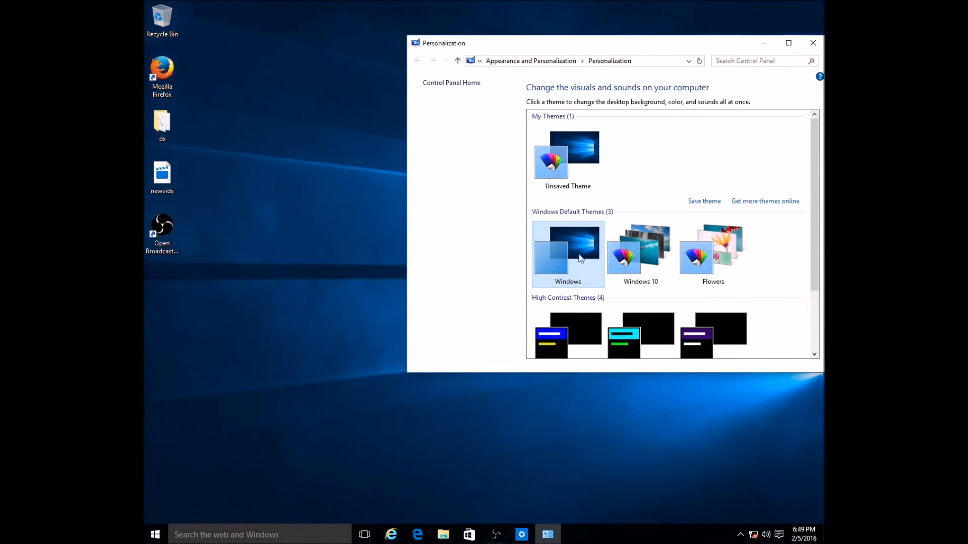
{"action": "left_click", "coordinate": [640, 246]}
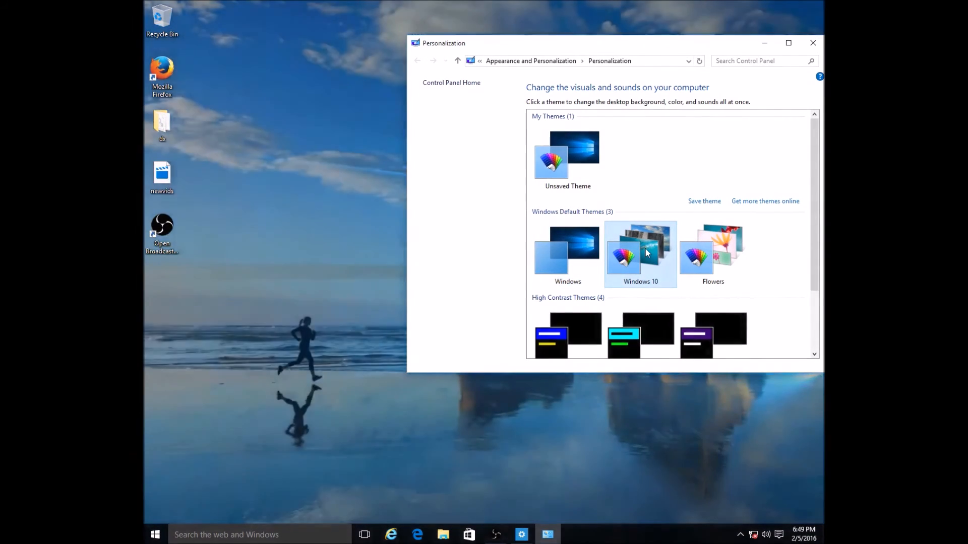
{"action": "left_click", "coordinate": [712, 247]}
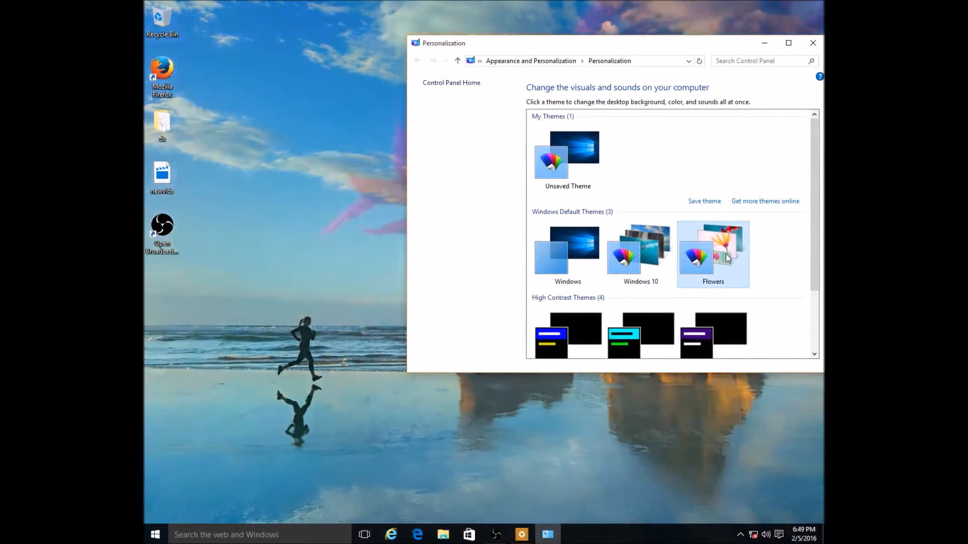
{"action": "left_click", "coordinate": [712, 250]}
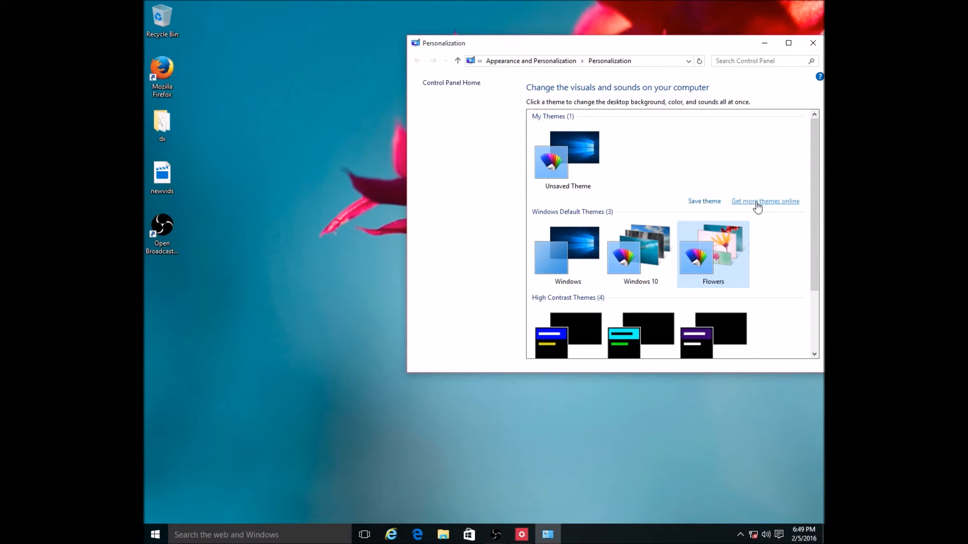
{"action": "mouse_move", "coordinate": [640, 250]}
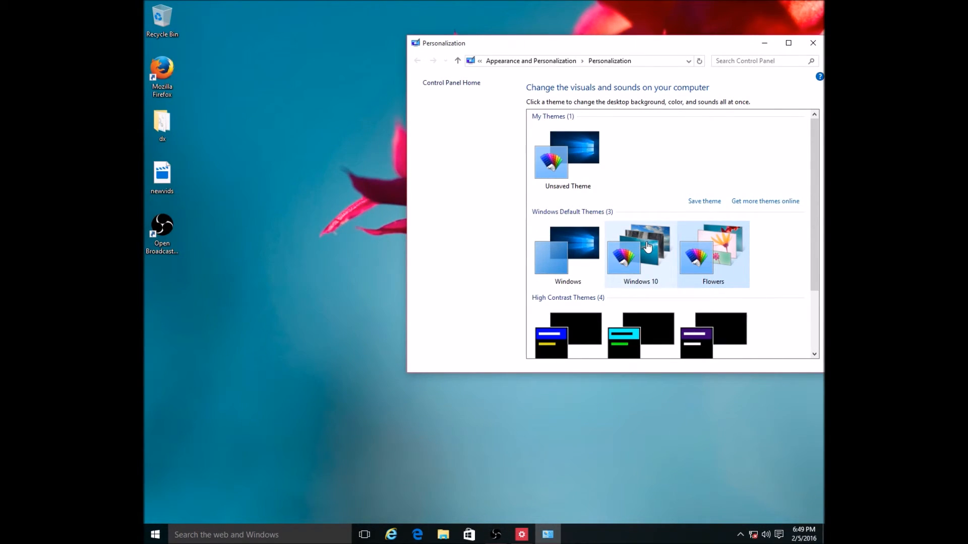
{"action": "scroll", "scroll_direction": "down", "scroll_amount": 3}
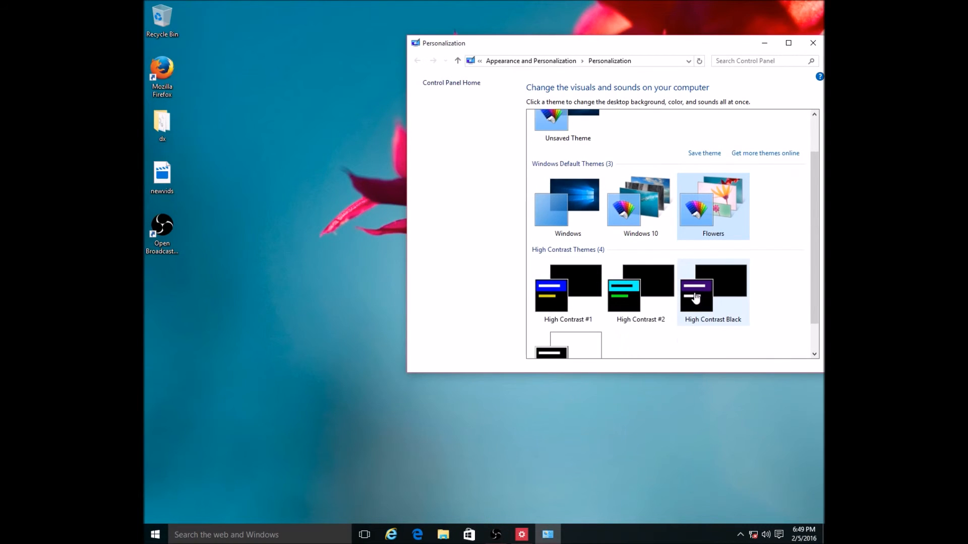
Apply High Contrast #1 and High Contrast Black, ending with High Contrast White
{"action": "scroll", "scroll_direction": "down", "scroll_amount": 3}
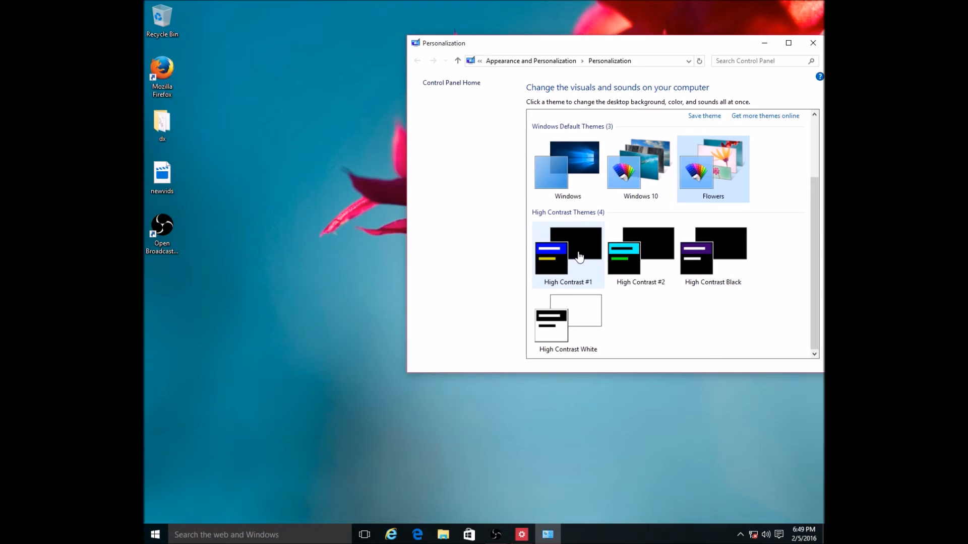
{"action": "left_click", "coordinate": [567, 252]}
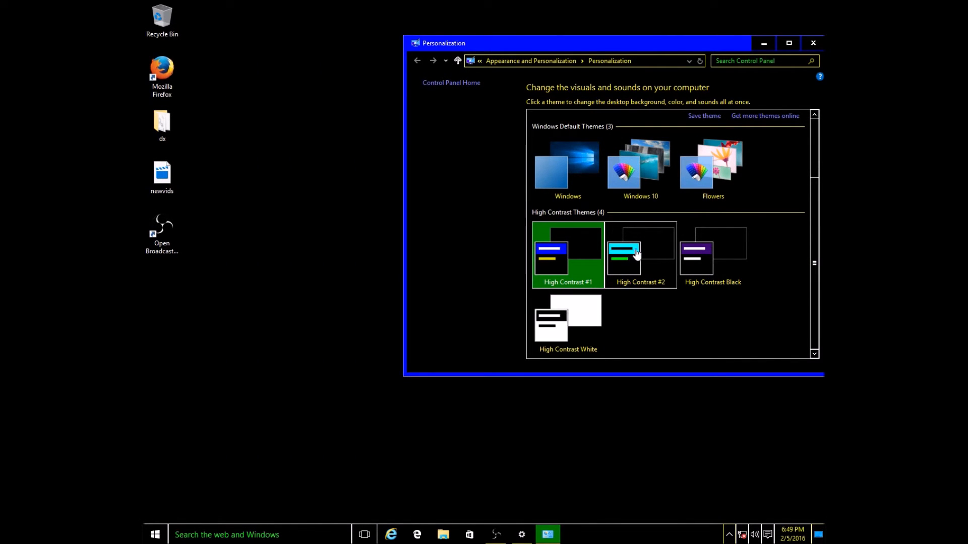
{"action": "left_click", "coordinate": [712, 255]}
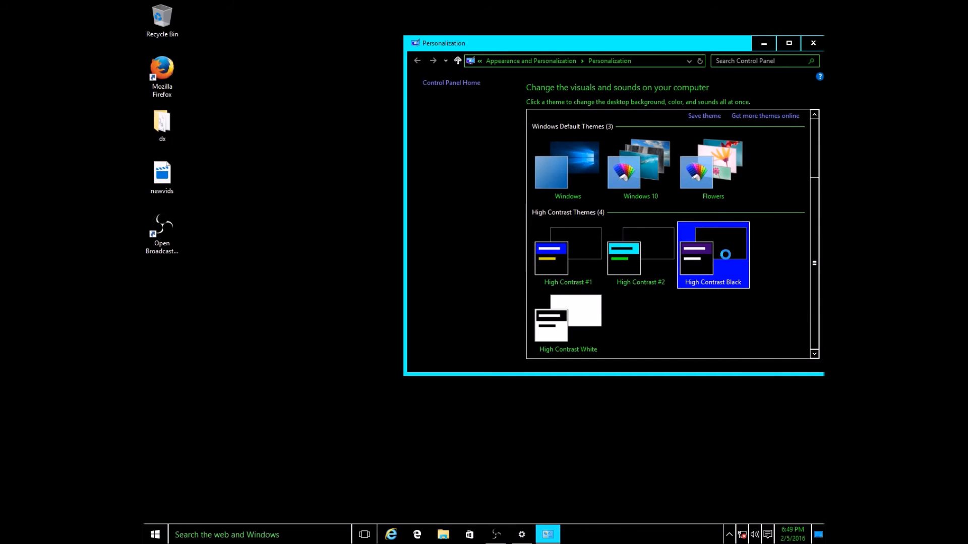
{"action": "left_click", "coordinate": [566, 320]}
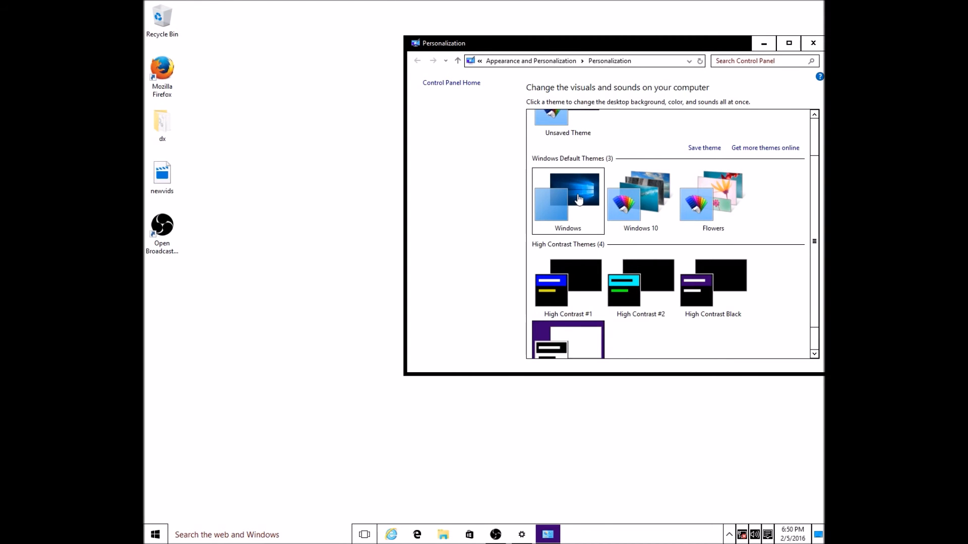
Apply the Unsaved Theme under My Themes to bring back the blue wallpaper
{"action": "left_click", "coordinate": [567, 194]}
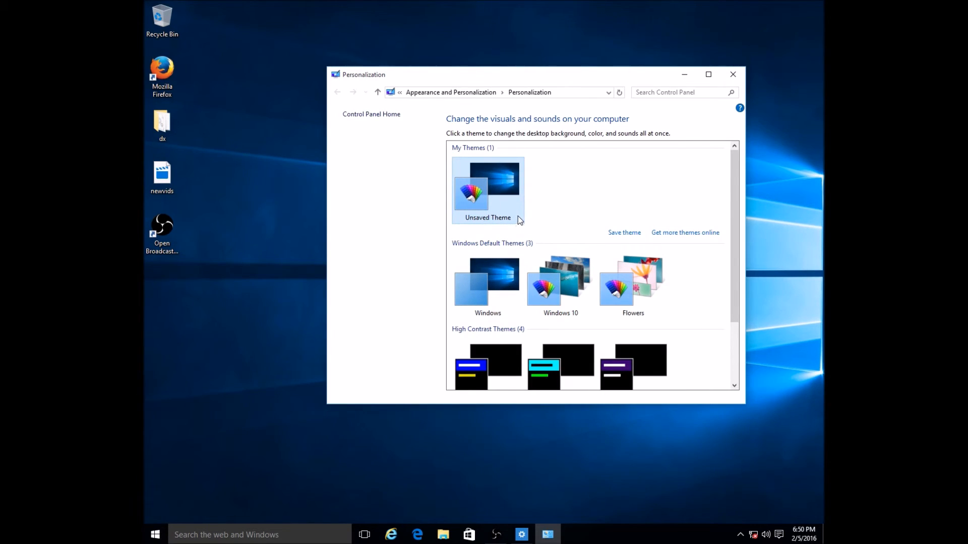
{"action": "mouse_move", "coordinate": [525, 209]}
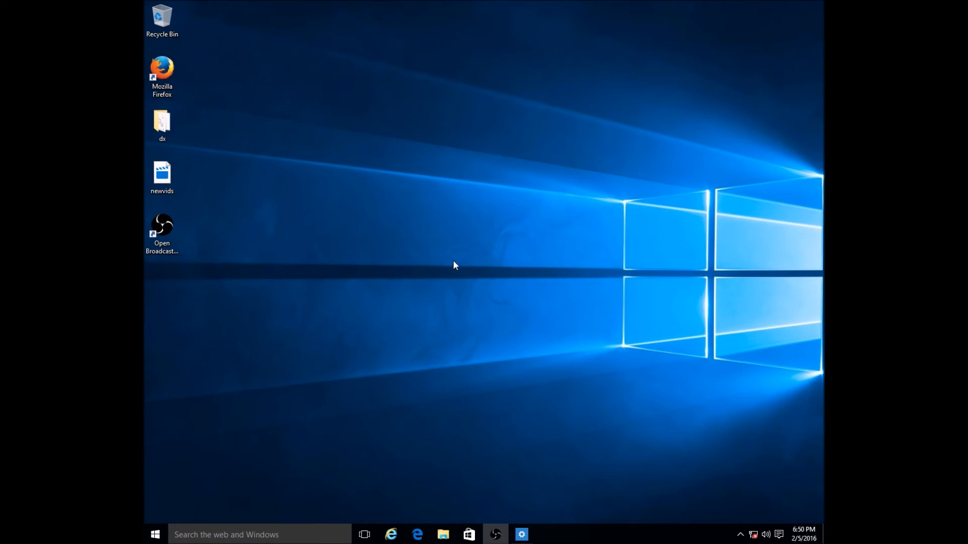
{"action": "mouse_move", "coordinate": [451, 264]}
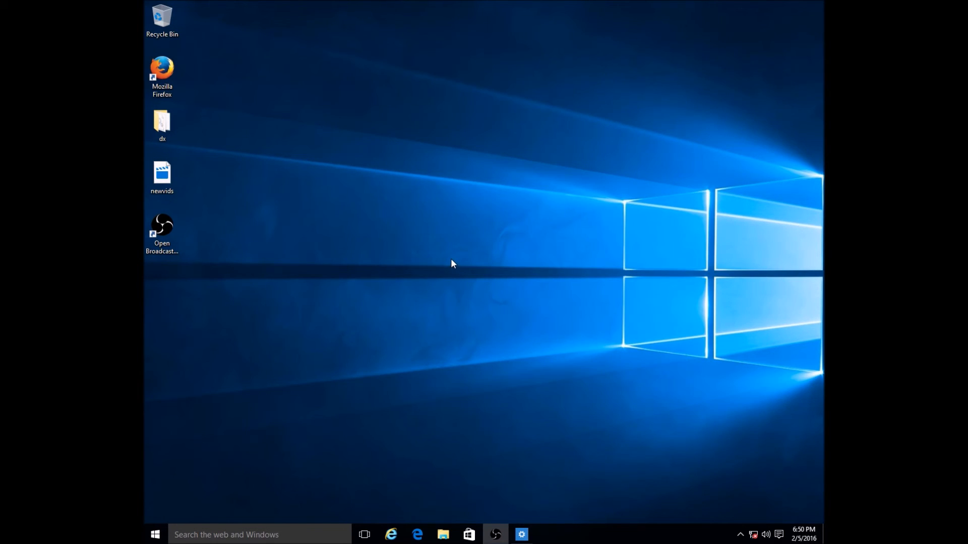
{"action": "mouse_move", "coordinate": [449, 267]}
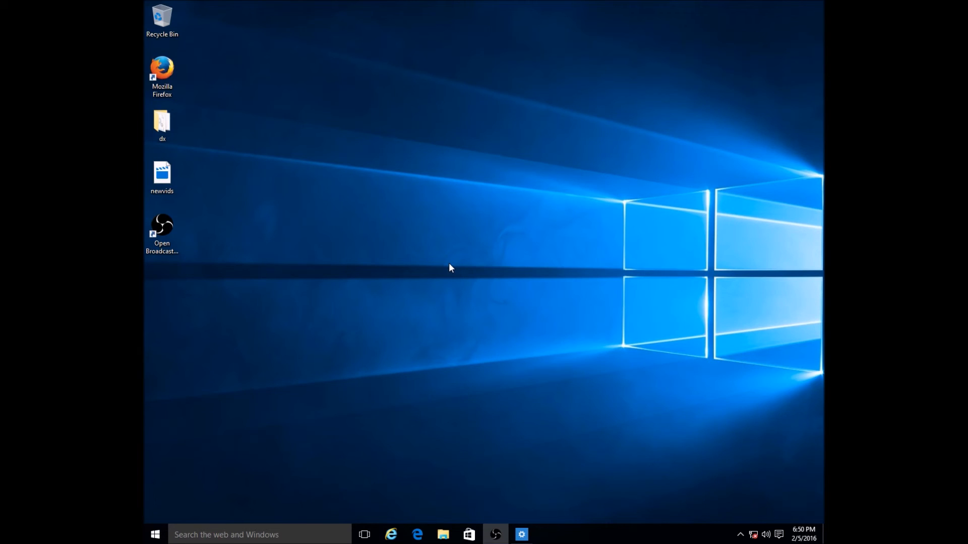
{"action": "mouse_move", "coordinate": [454, 265]}
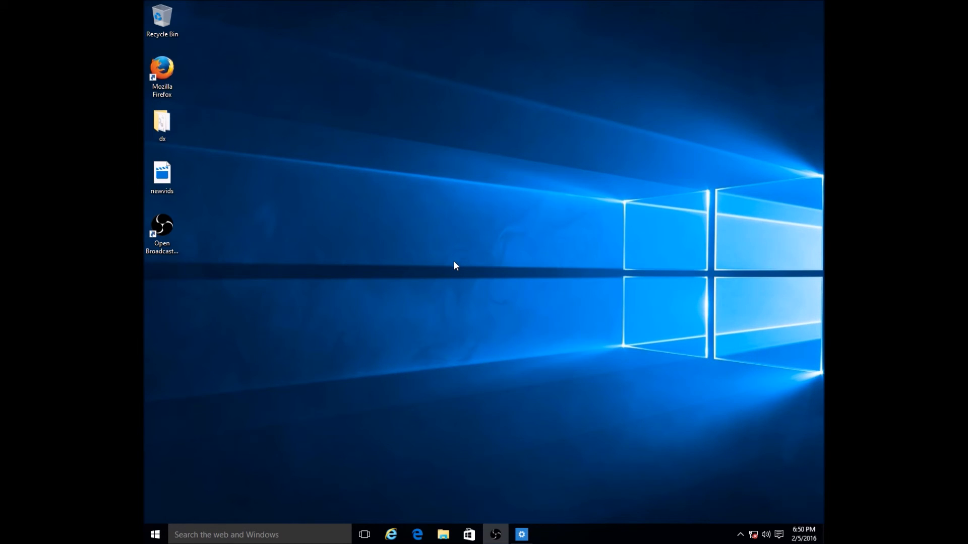
{"action": "mouse_move", "coordinate": [456, 264]}
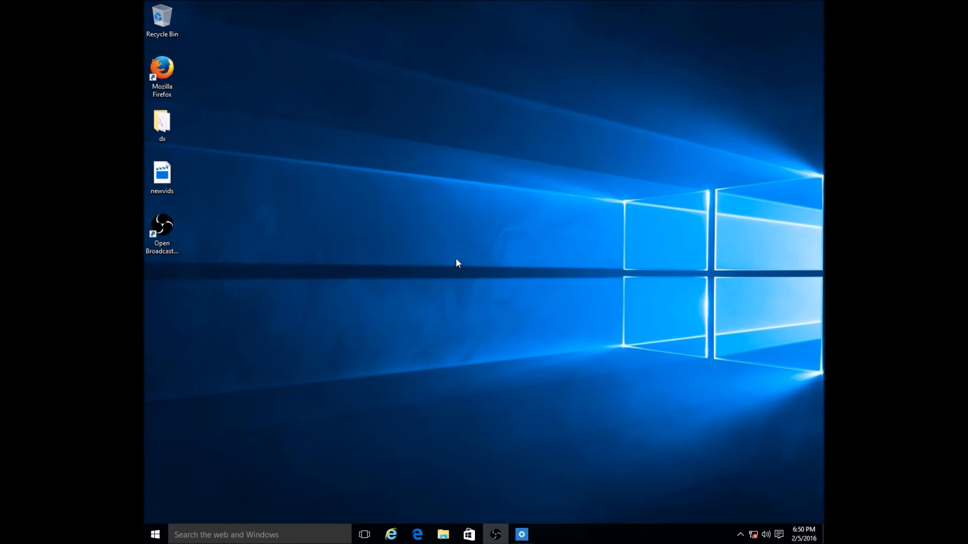
{"action": "mouse_move", "coordinate": [145, 12]}
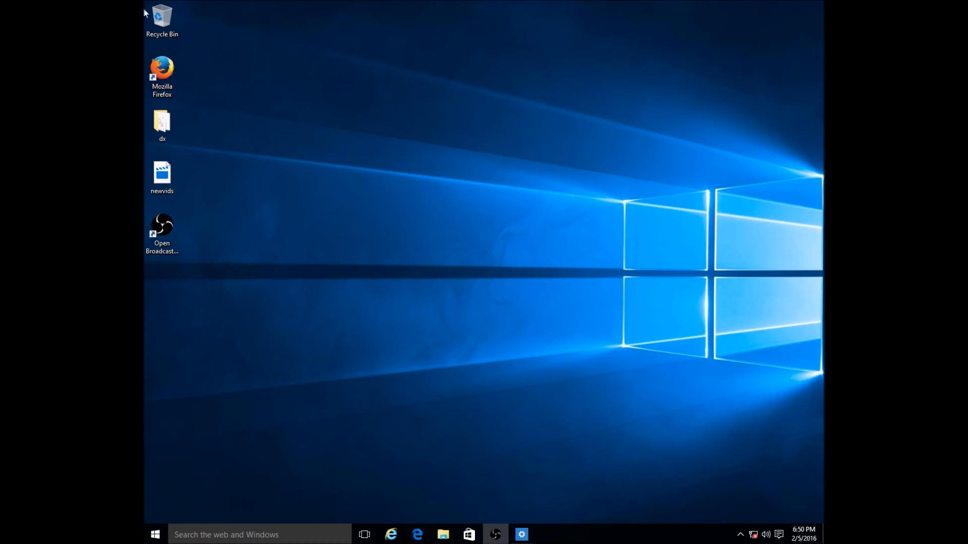
{"action": "mouse_move", "coordinate": [338, 263]}
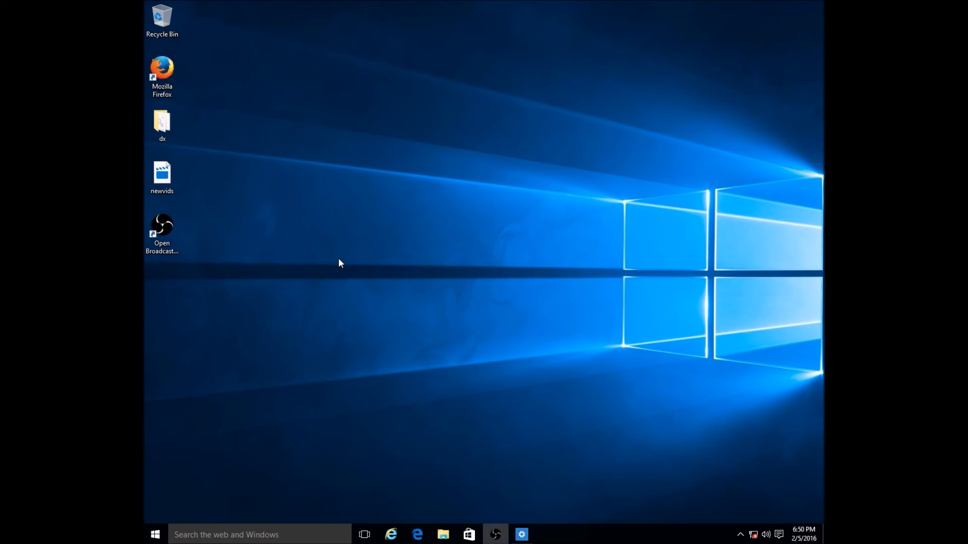
{"action": "mouse_move", "coordinate": [460, 277]}
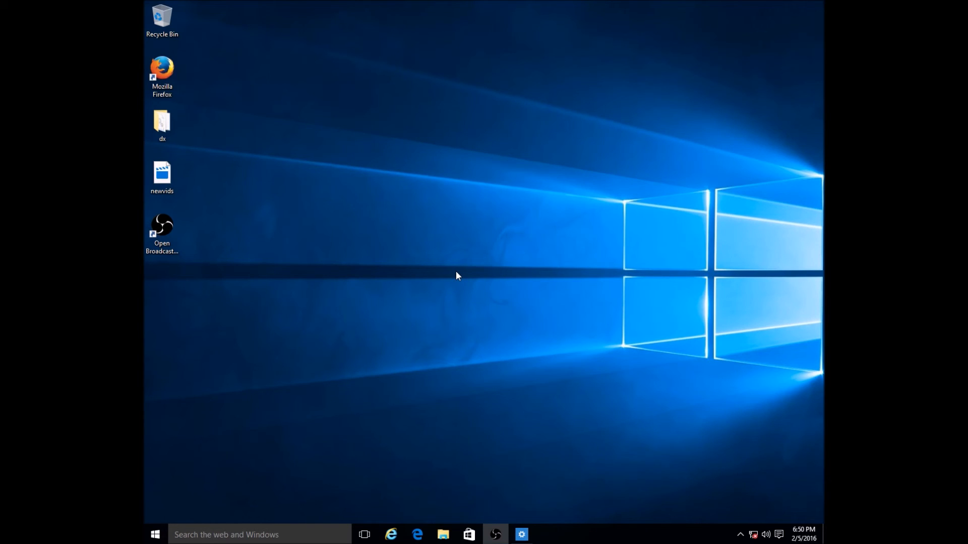
{"action": "mouse_move", "coordinate": [460, 277]}
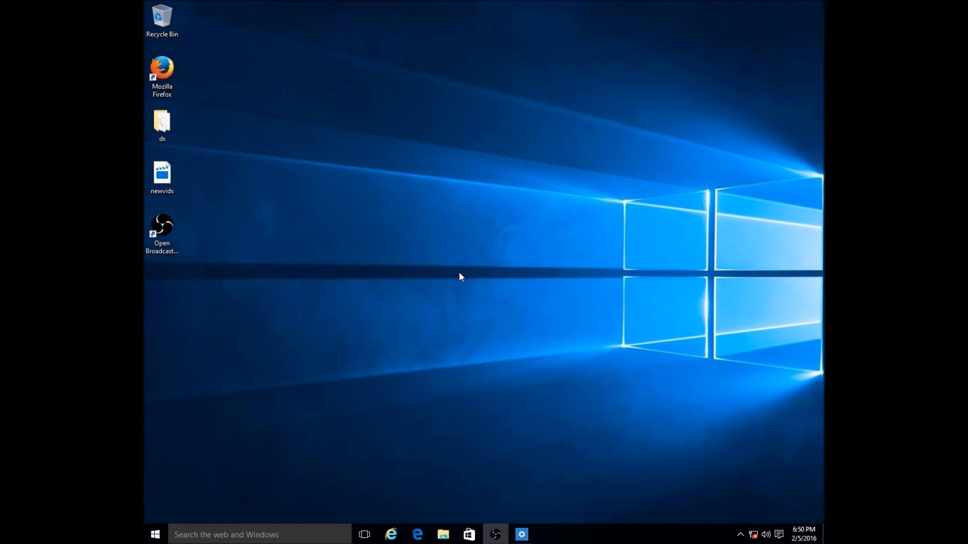
{"action": "mouse_move", "coordinate": [453, 291]}
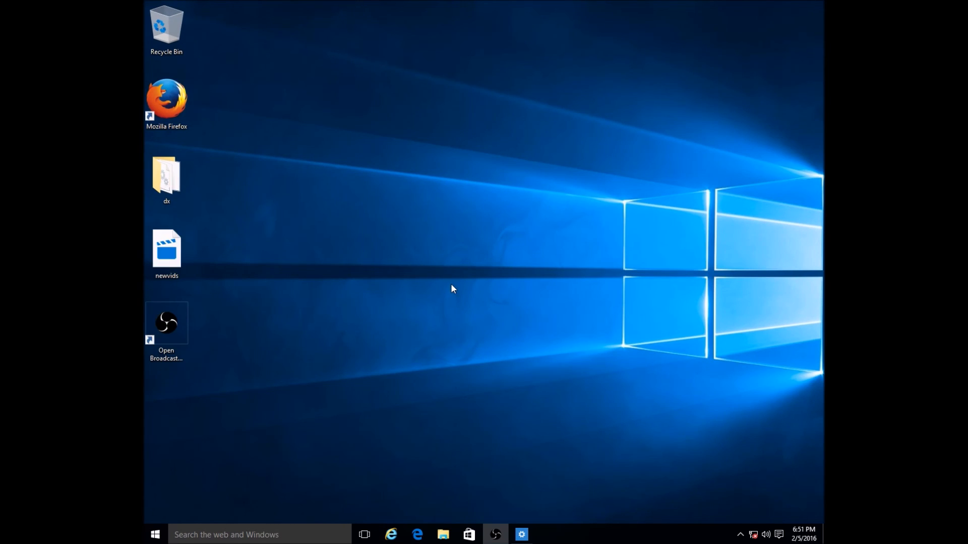
{"action": "mouse_move", "coordinate": [448, 281]}
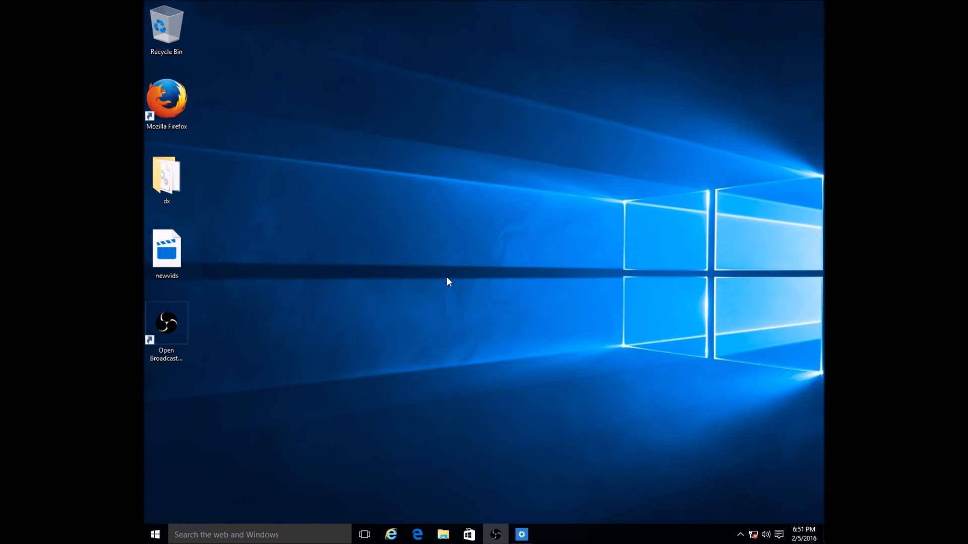
{"action": "mouse_move", "coordinate": [463, 277]}
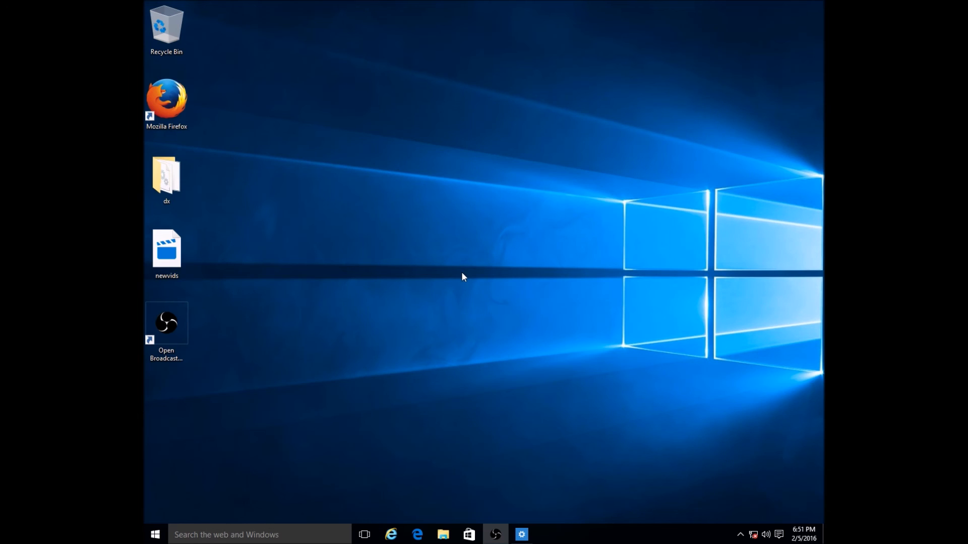
{"action": "mouse_move", "coordinate": [465, 271]}
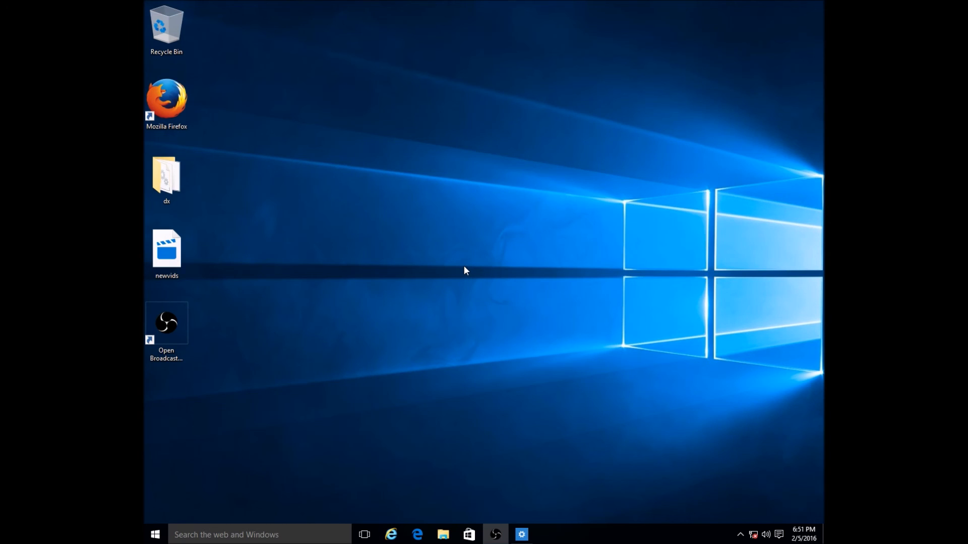
{"action": "mouse_move", "coordinate": [467, 275]}
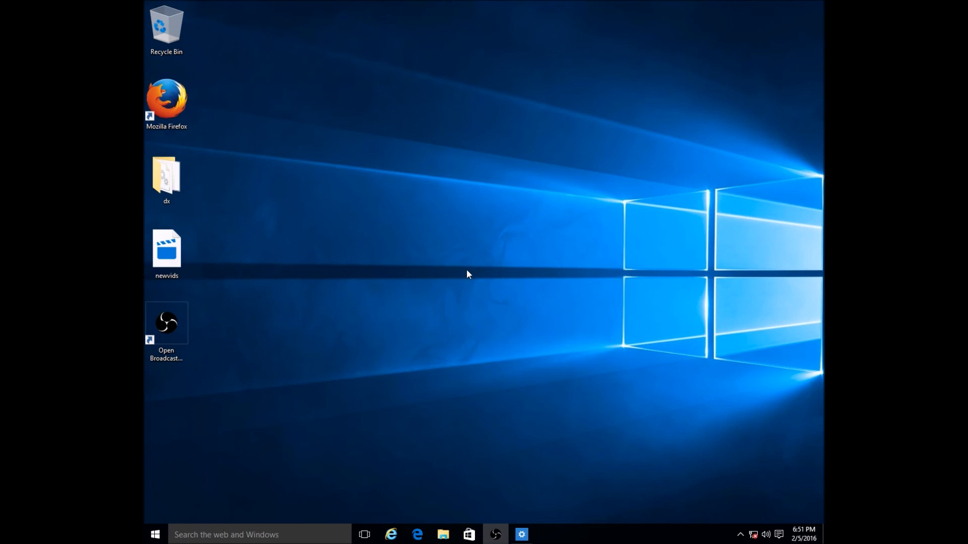